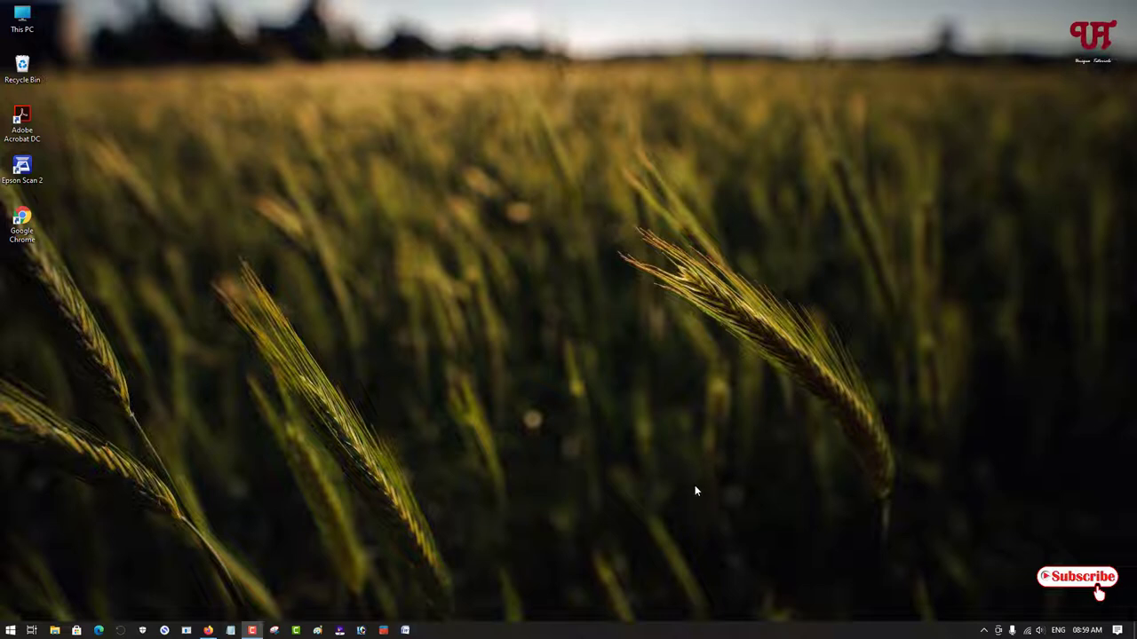
mouse_move(476, 409)
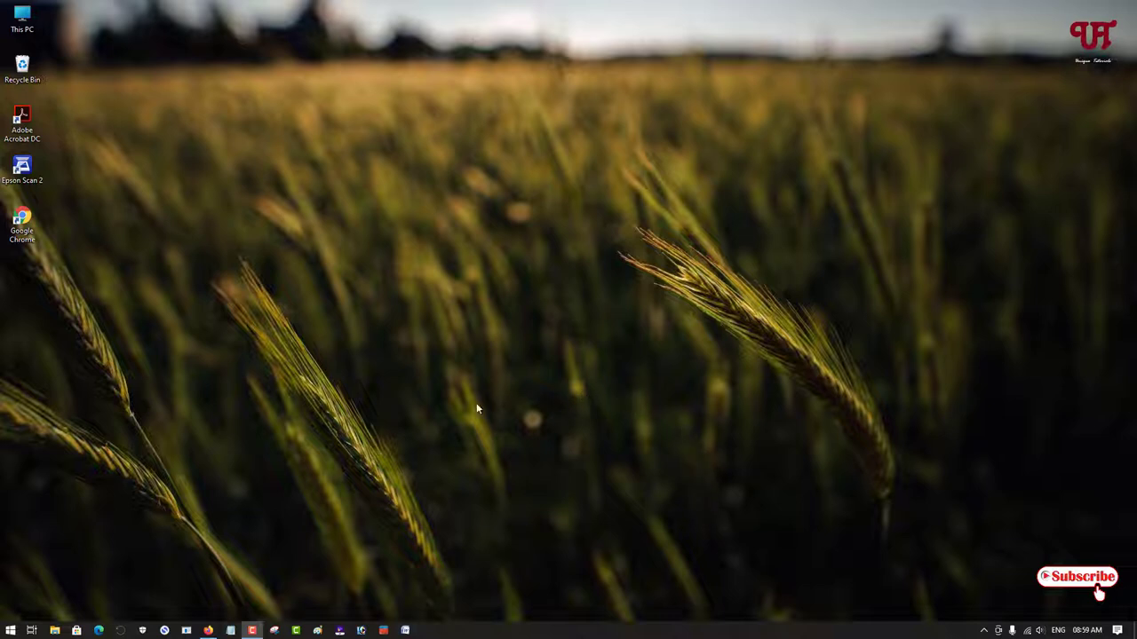
mouse_move(423, 466)
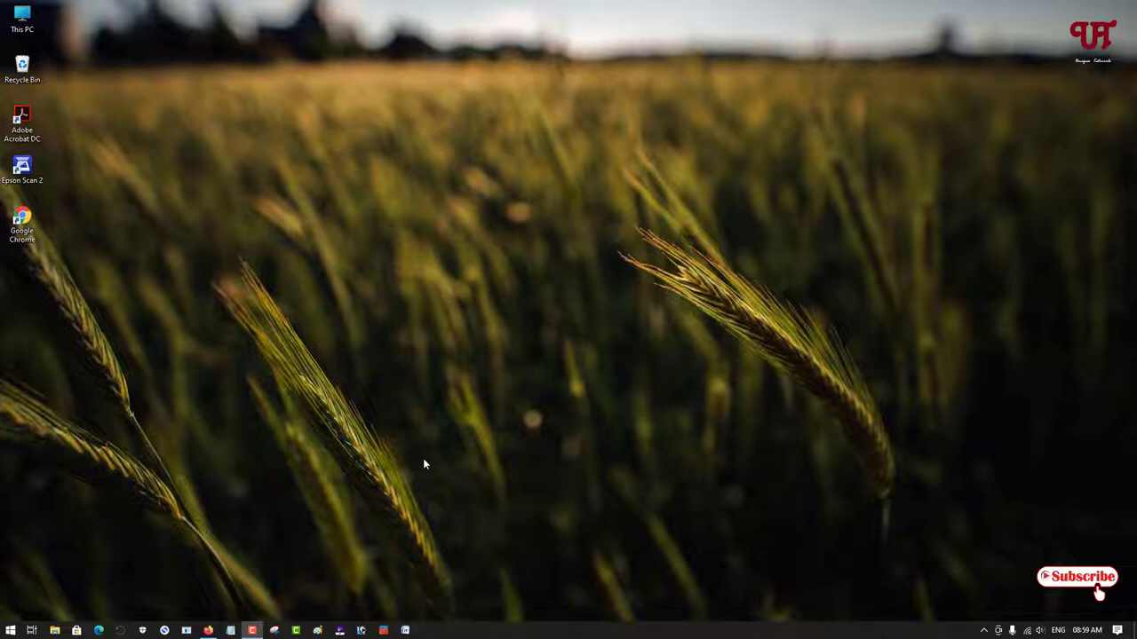
mouse_move(533, 458)
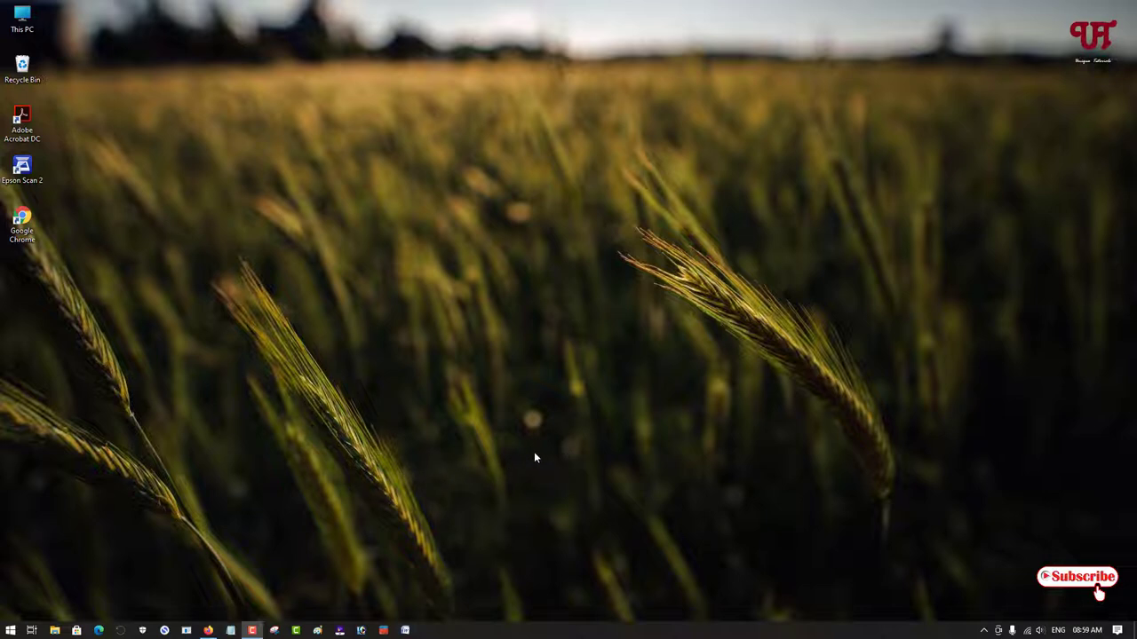
mouse_move(448, 399)
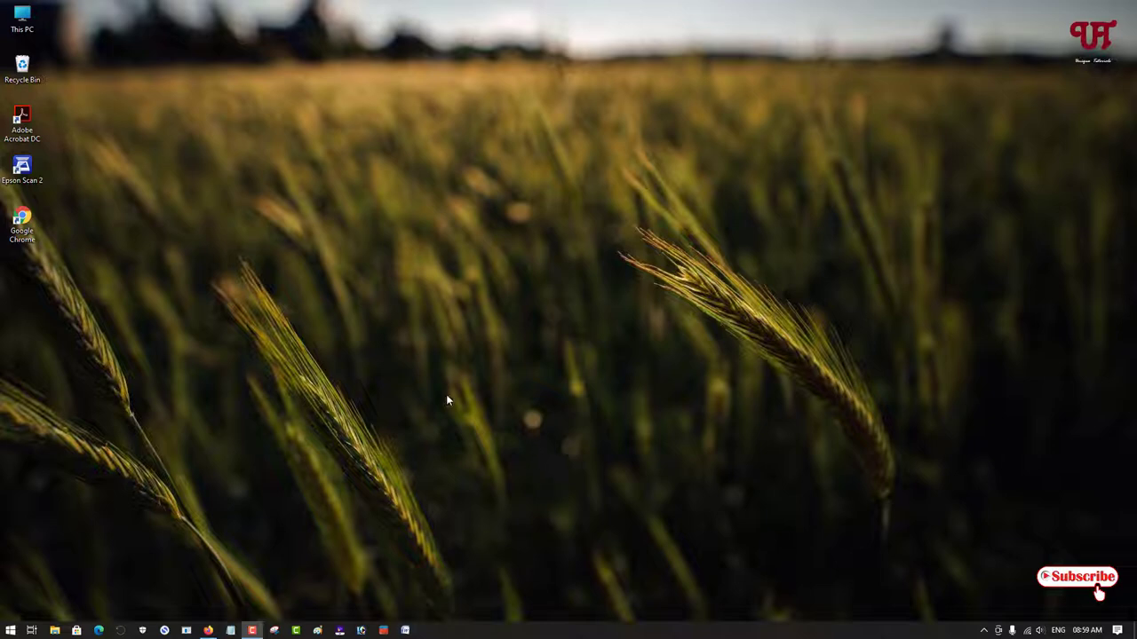
mouse_move(213, 619)
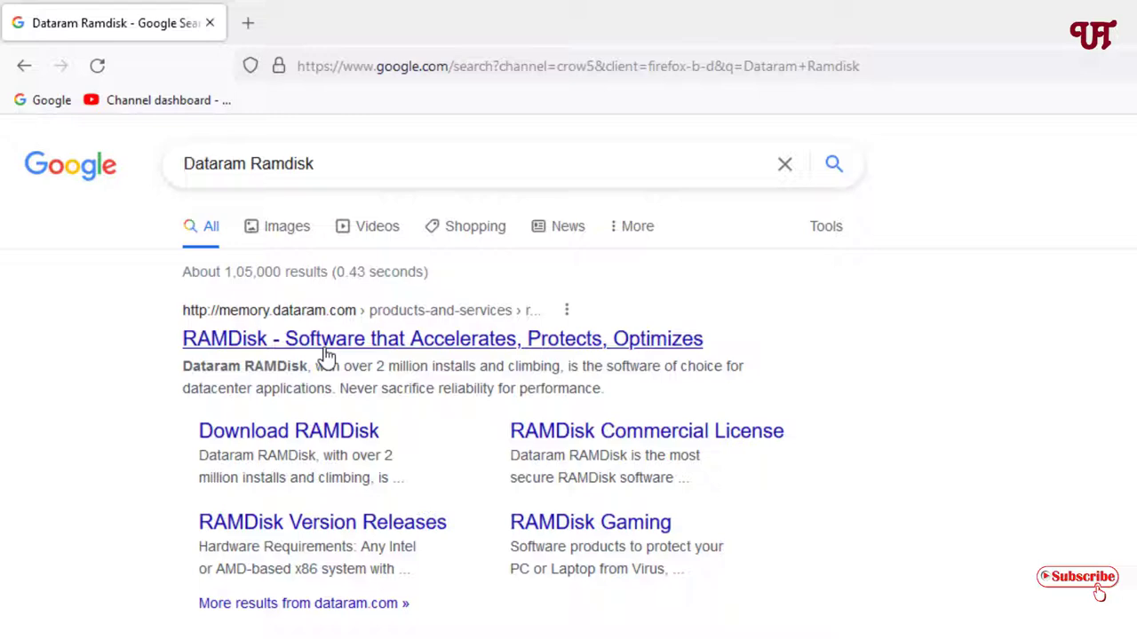
Open the Dataram RAMDisk product page and start the free RAMDisk Software download
click(441, 338)
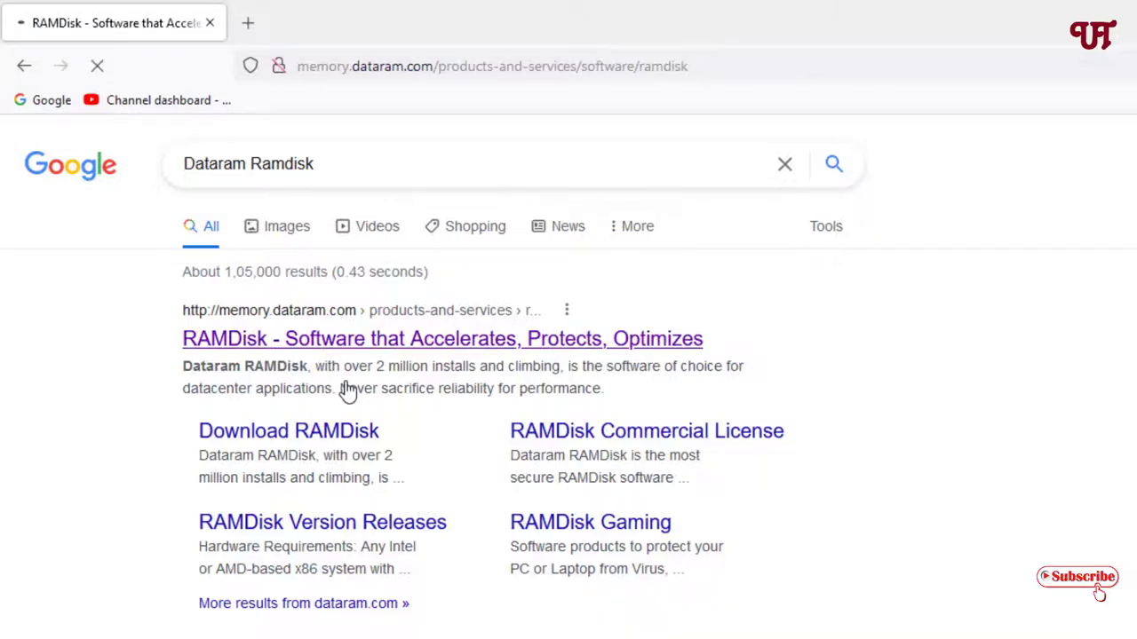
click(441, 337)
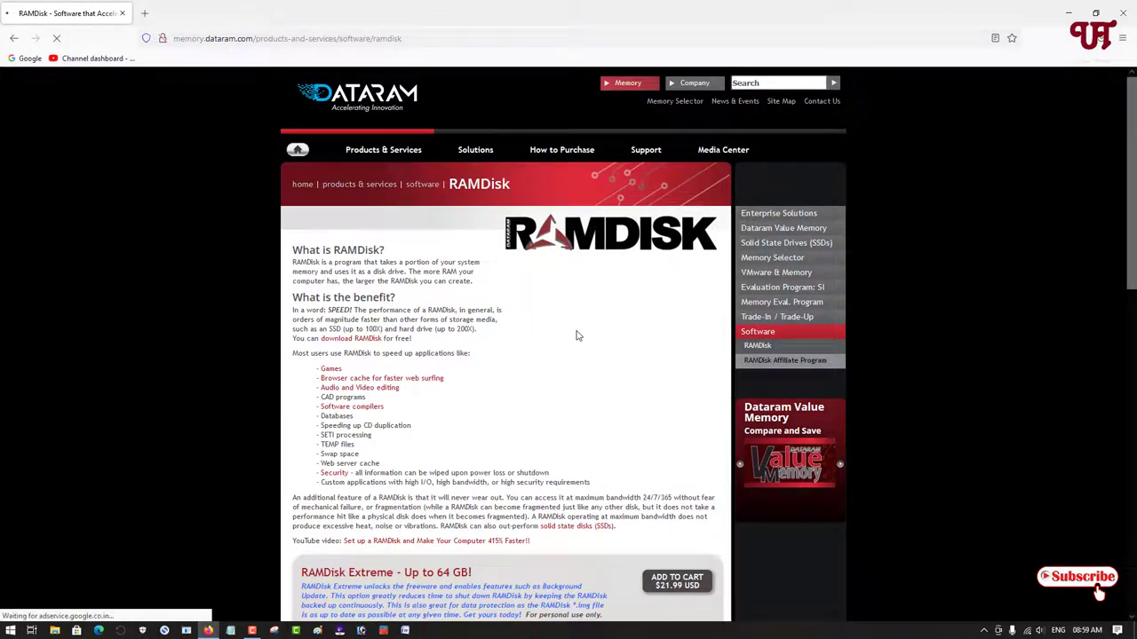
scroll(down, 3)
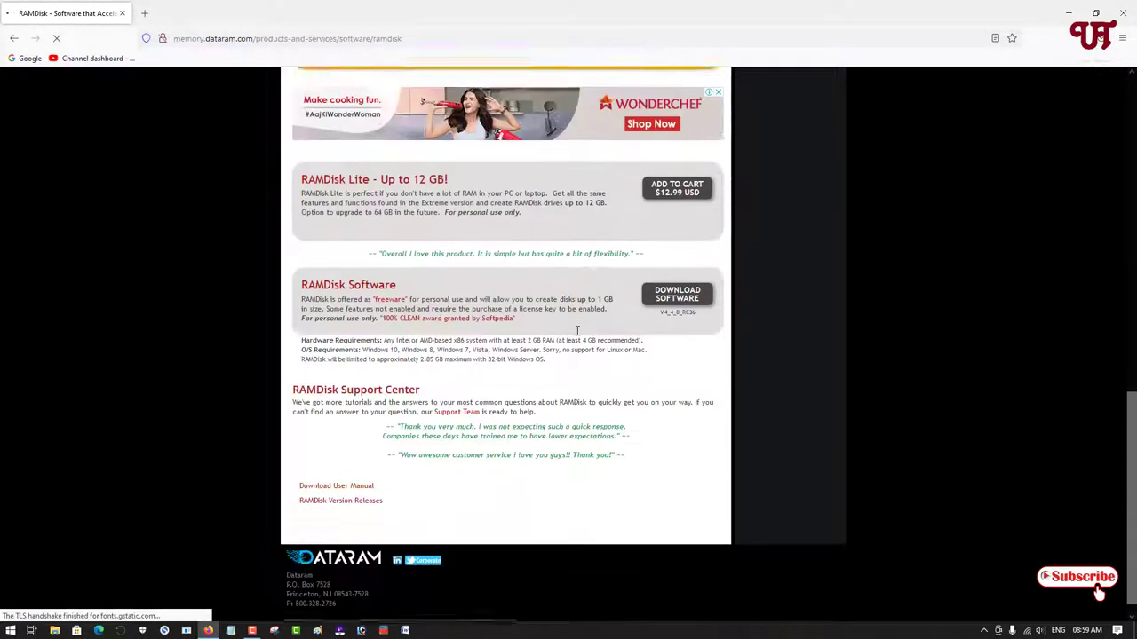
scroll(up, 3)
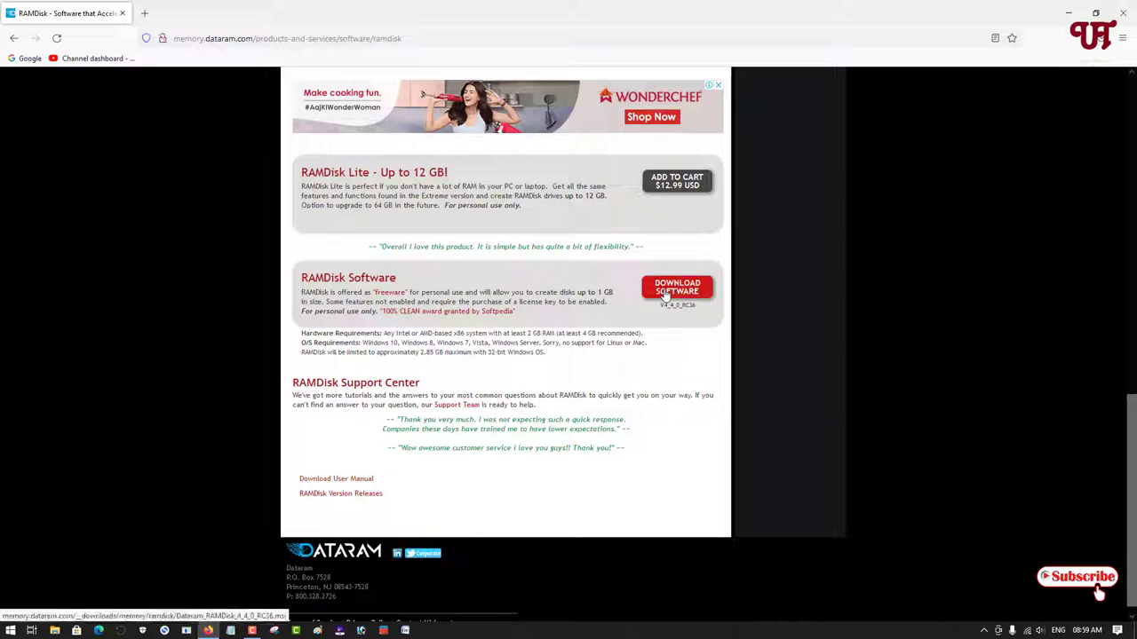
click(676, 287)
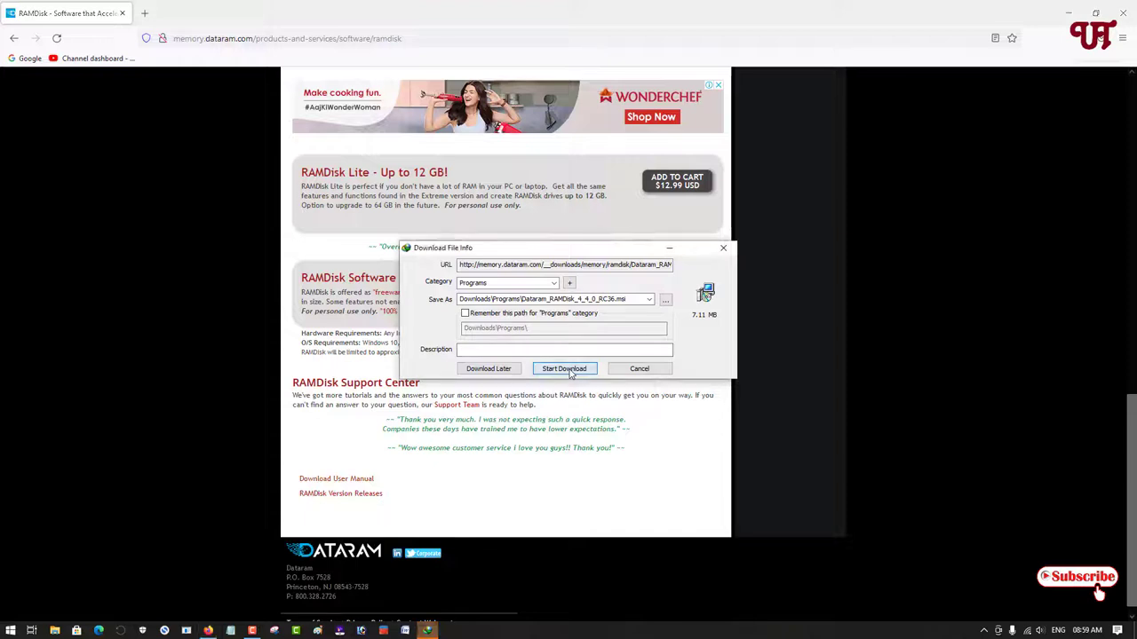
Download the 7.11 MB RAMDisk installer and open its Downloads\Programs folder
click(565, 368)
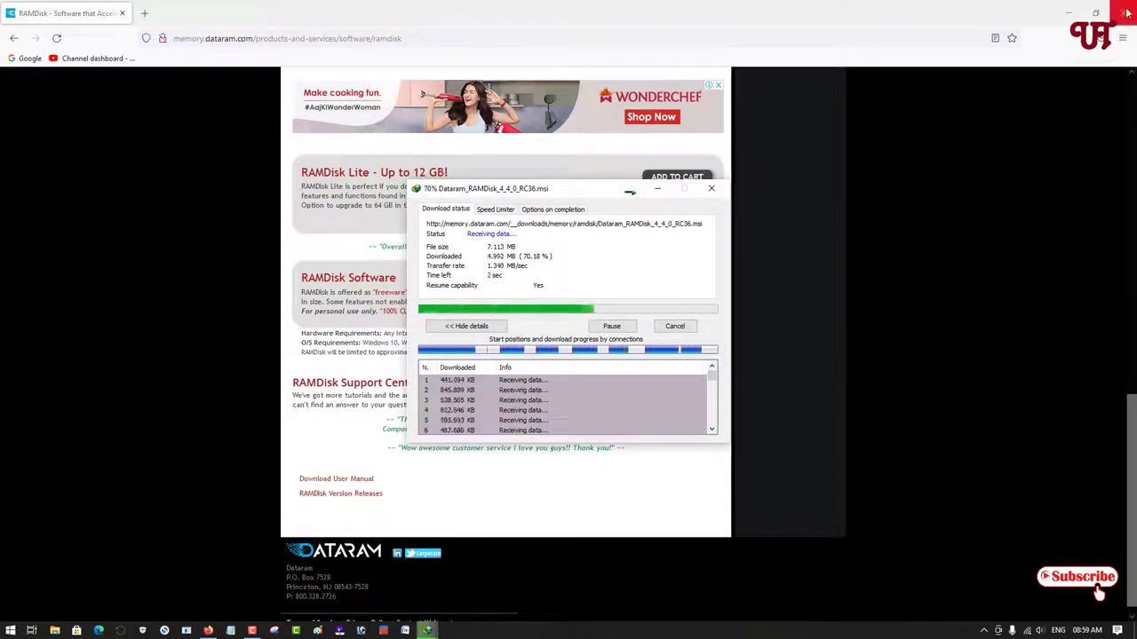
click(1069, 12)
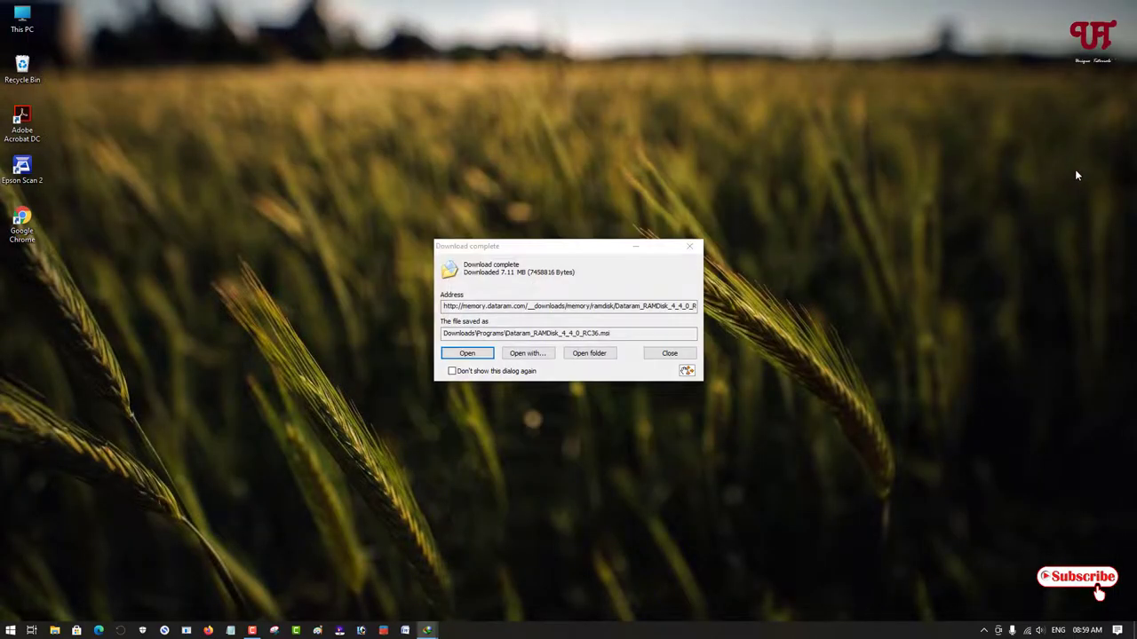
click(465, 352)
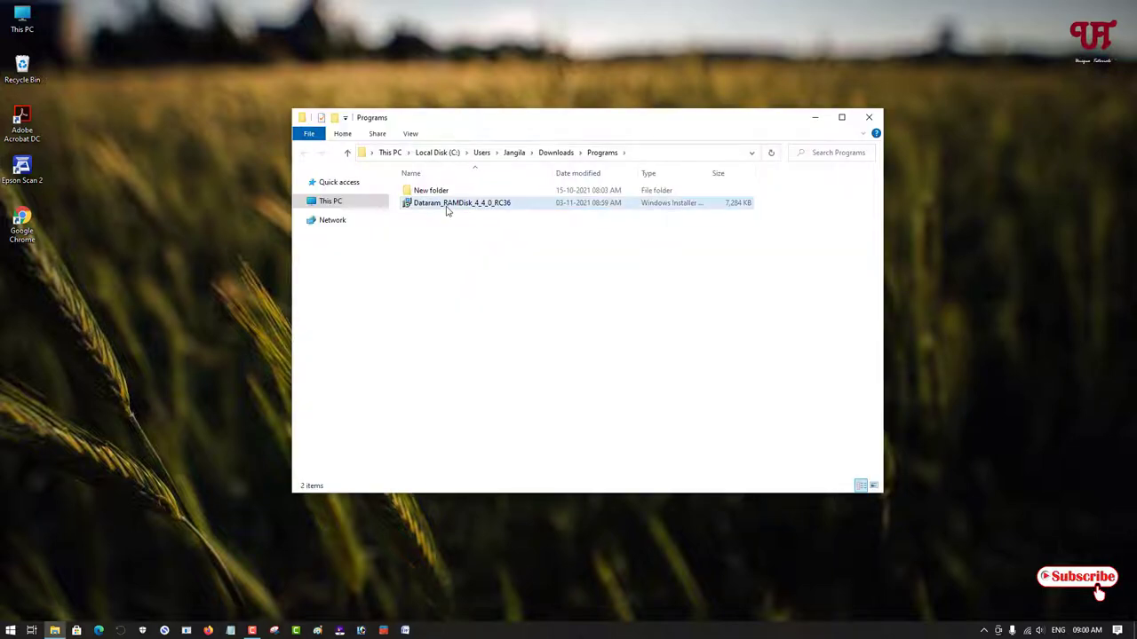
Run the RAMDisk installer, accept the license, install with defaults and finish the wizard
click(462, 202)
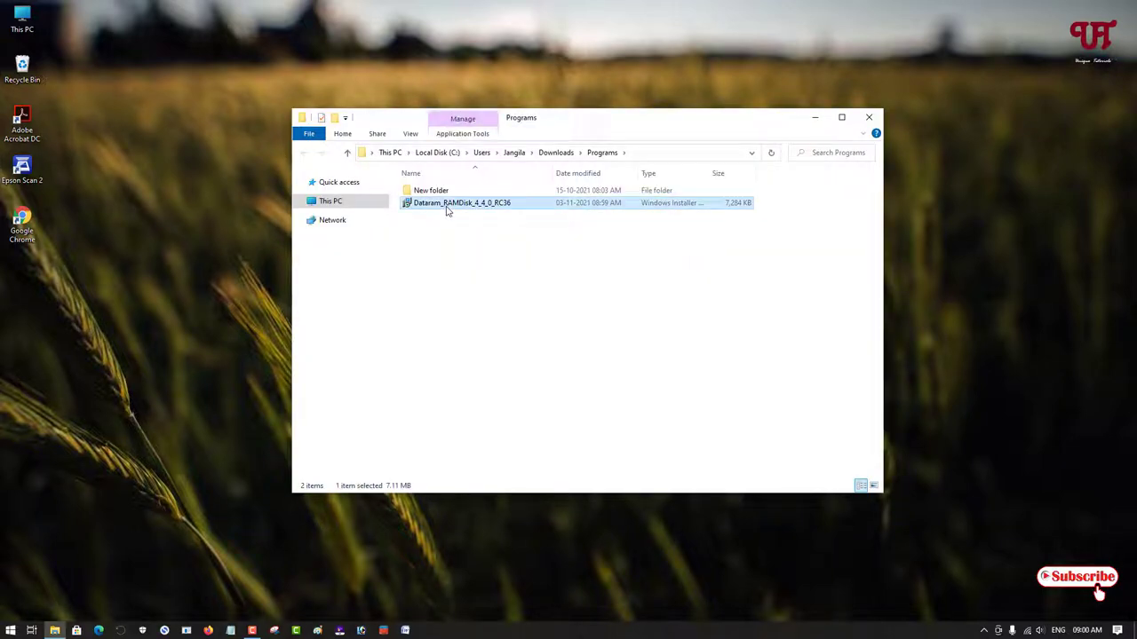
double_click(462, 202)
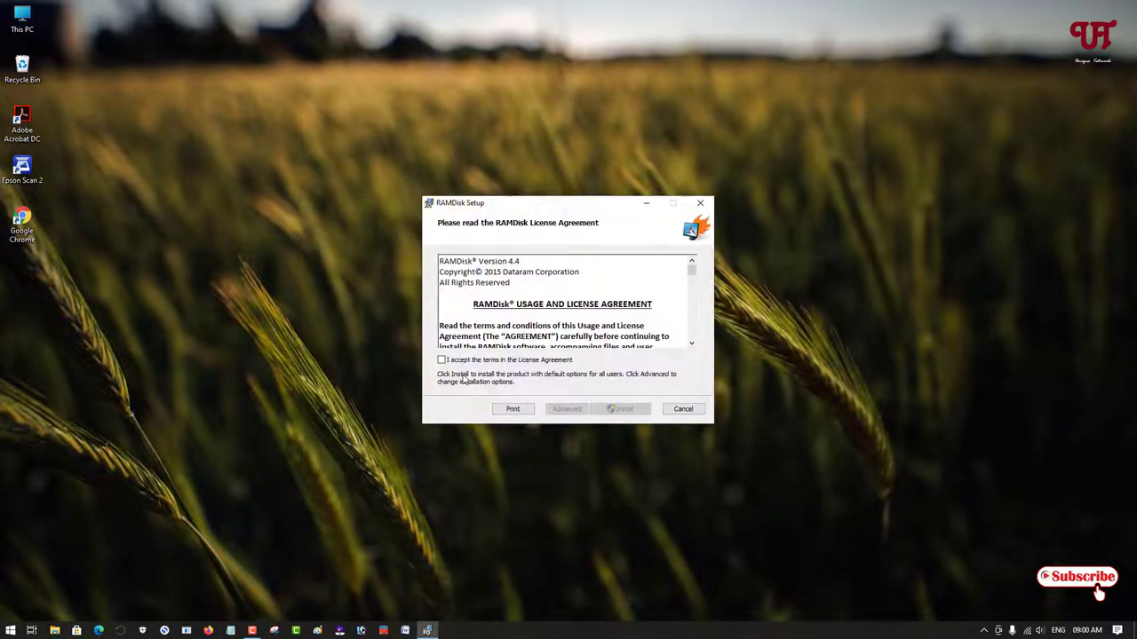
click(441, 359)
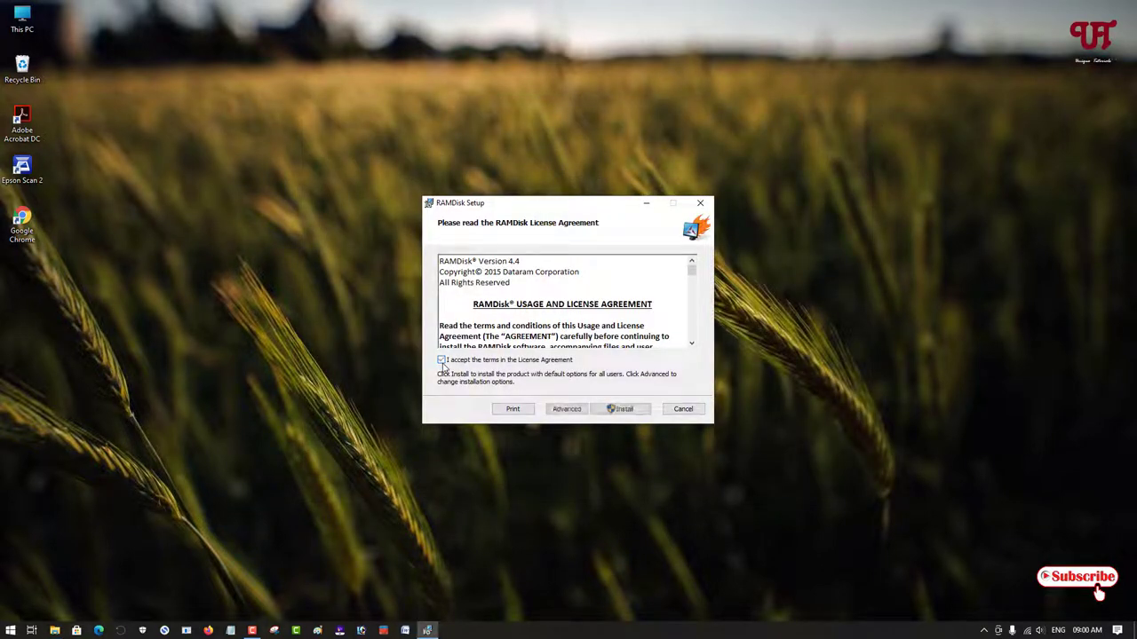
click(622, 408)
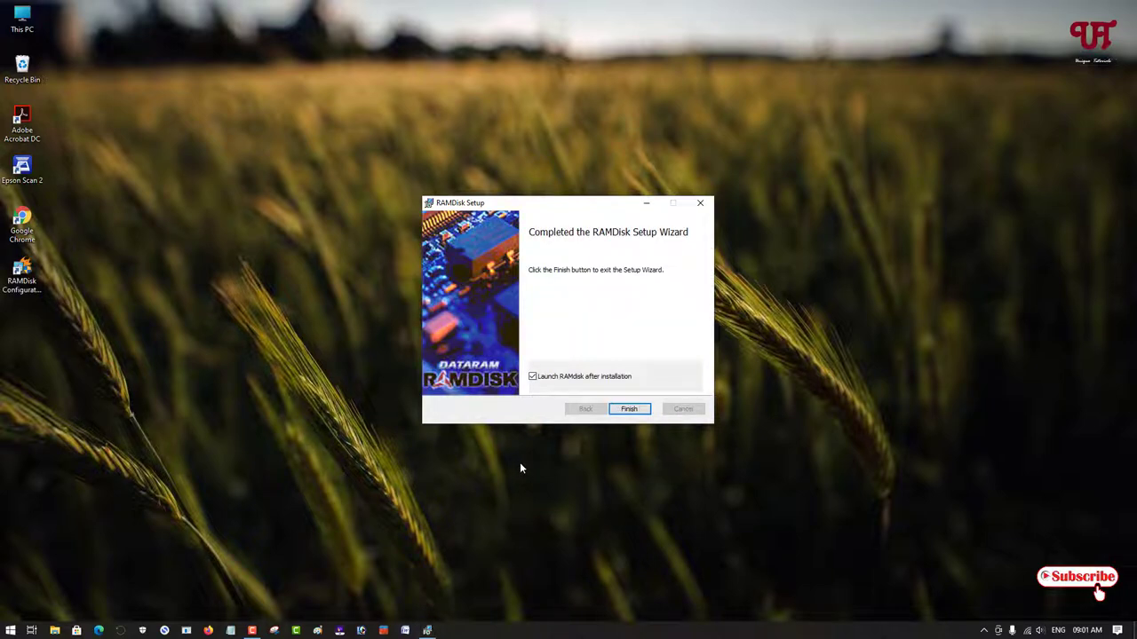
mouse_move(551, 447)
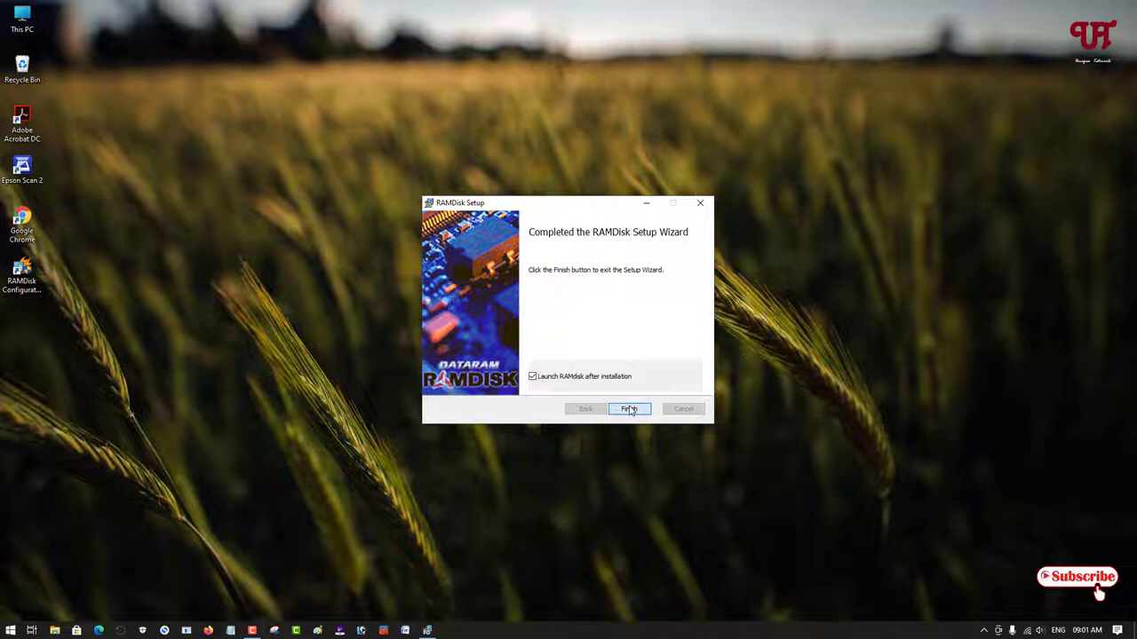
click(628, 408)
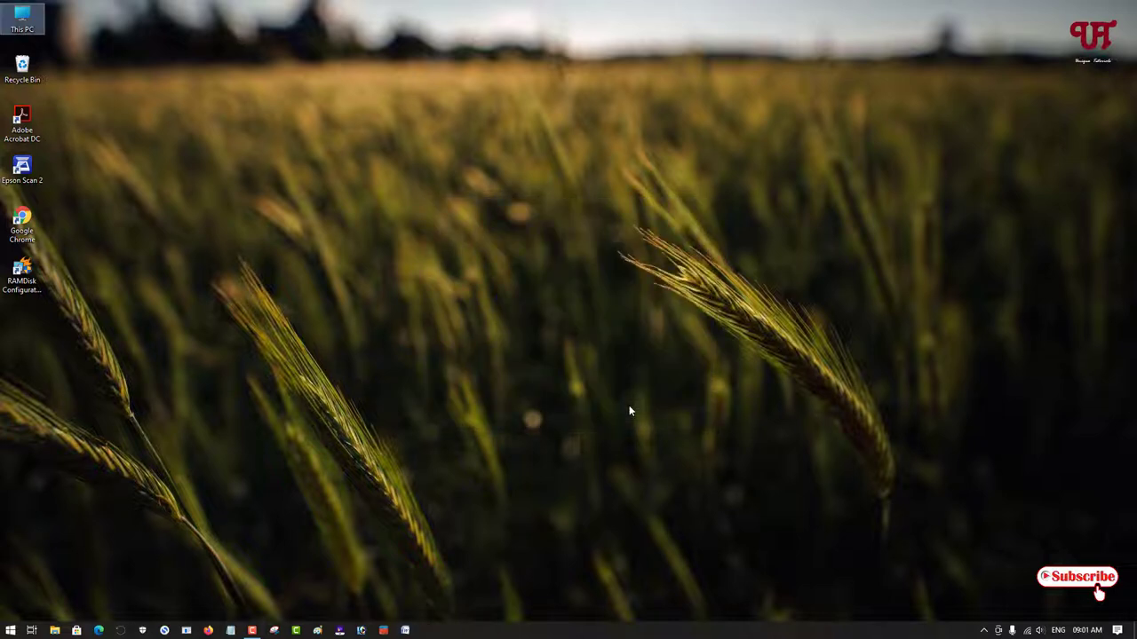
Launch the RAMDisk Configuration Utility from the desktop shortcut and show its View menu
double_click(21, 270)
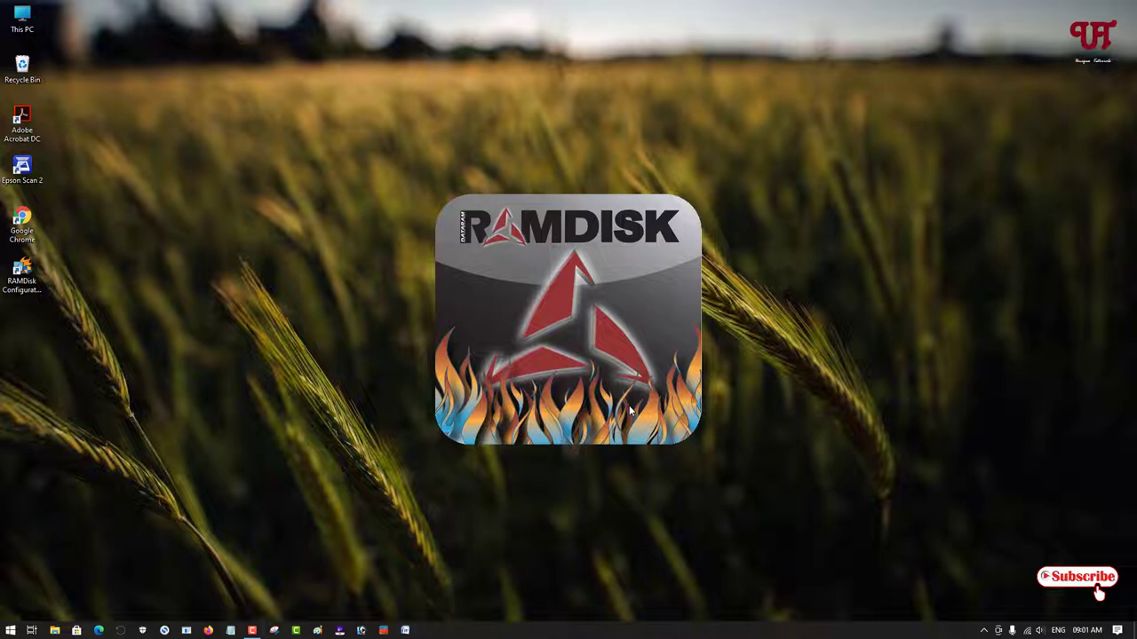
double_click(21, 270)
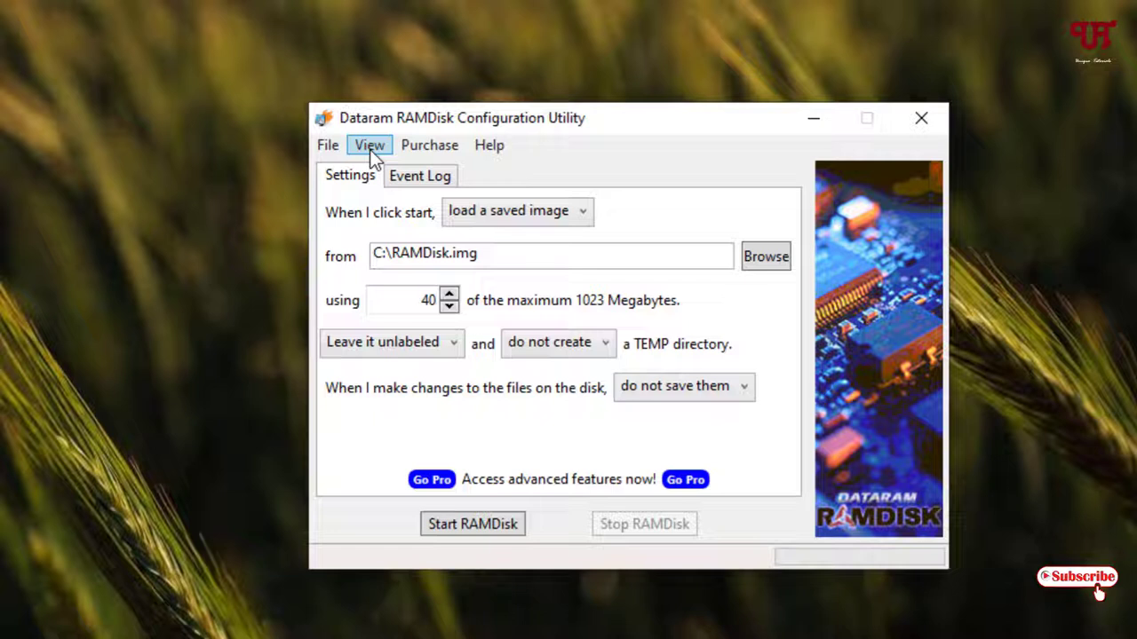
click(370, 146)
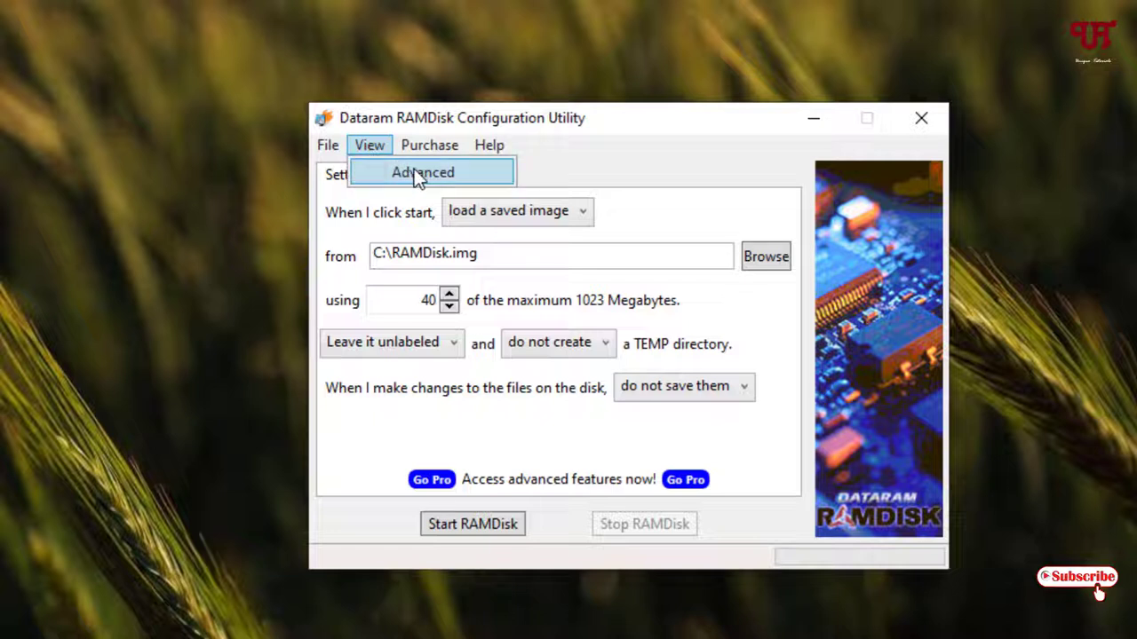
In the advanced view, set disk size to 1023 MB with an Unformatted Partition
click(423, 172)
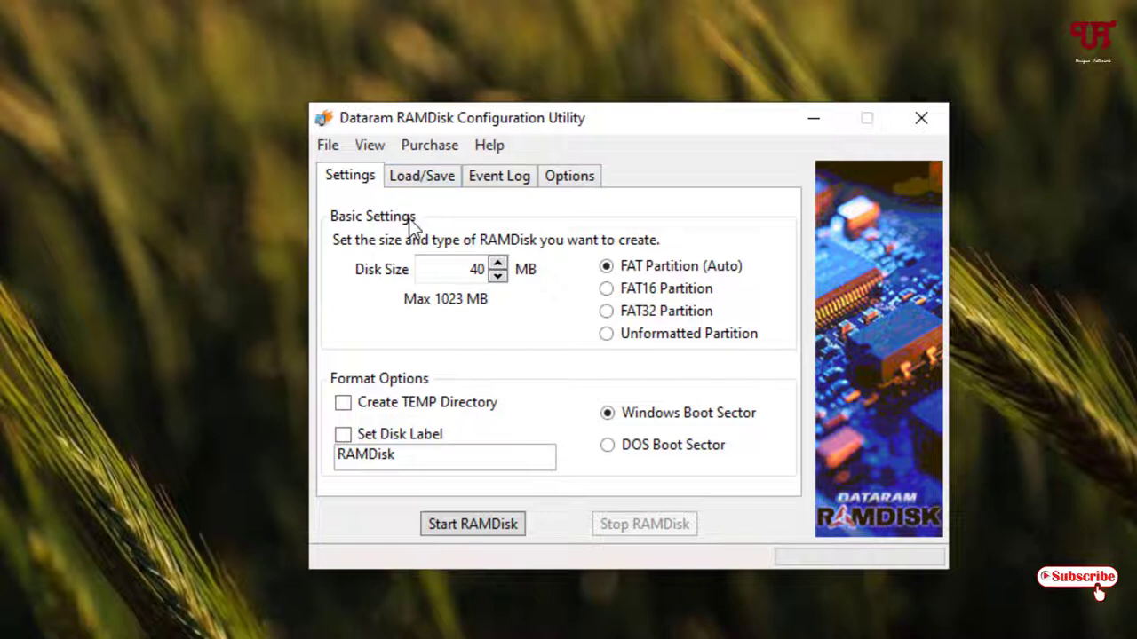
mouse_move(447, 320)
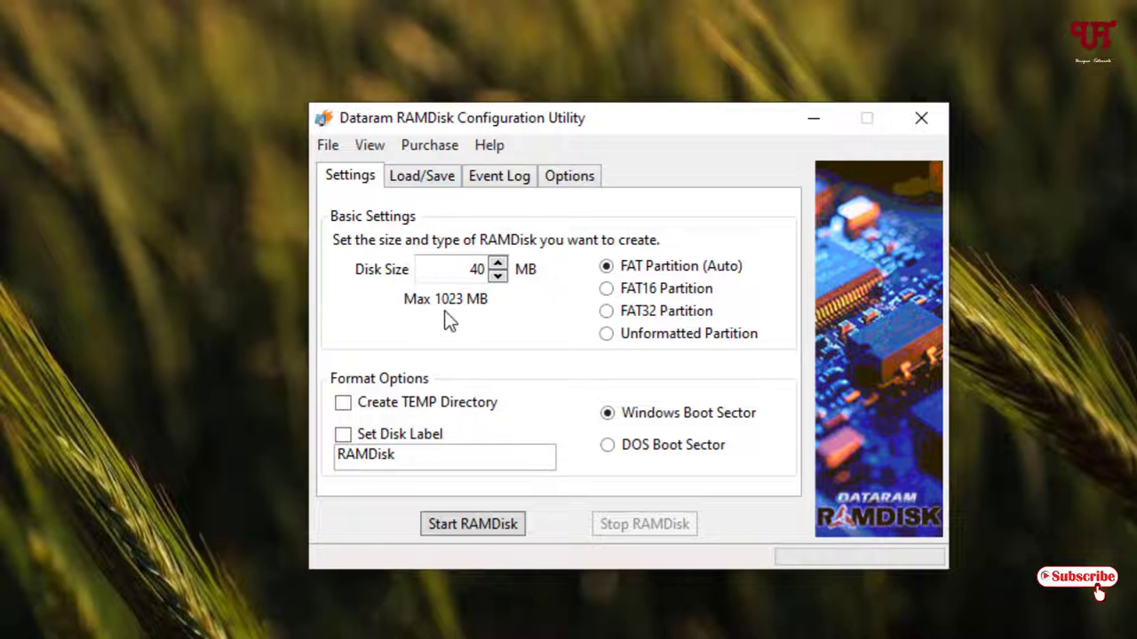
mouse_move(452, 318)
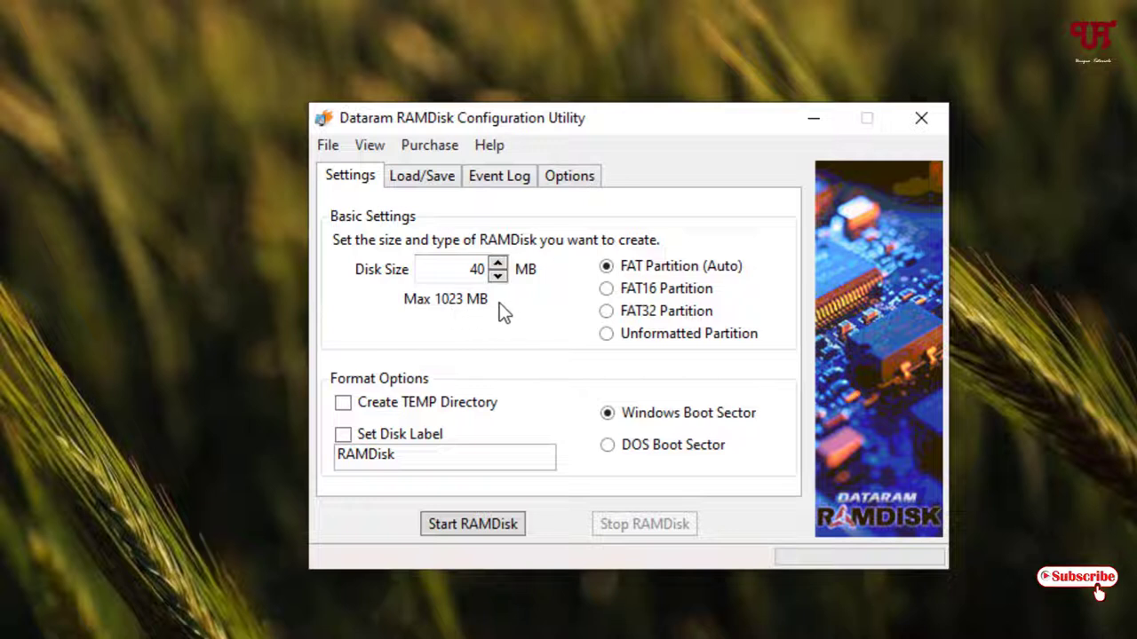
mouse_move(626, 324)
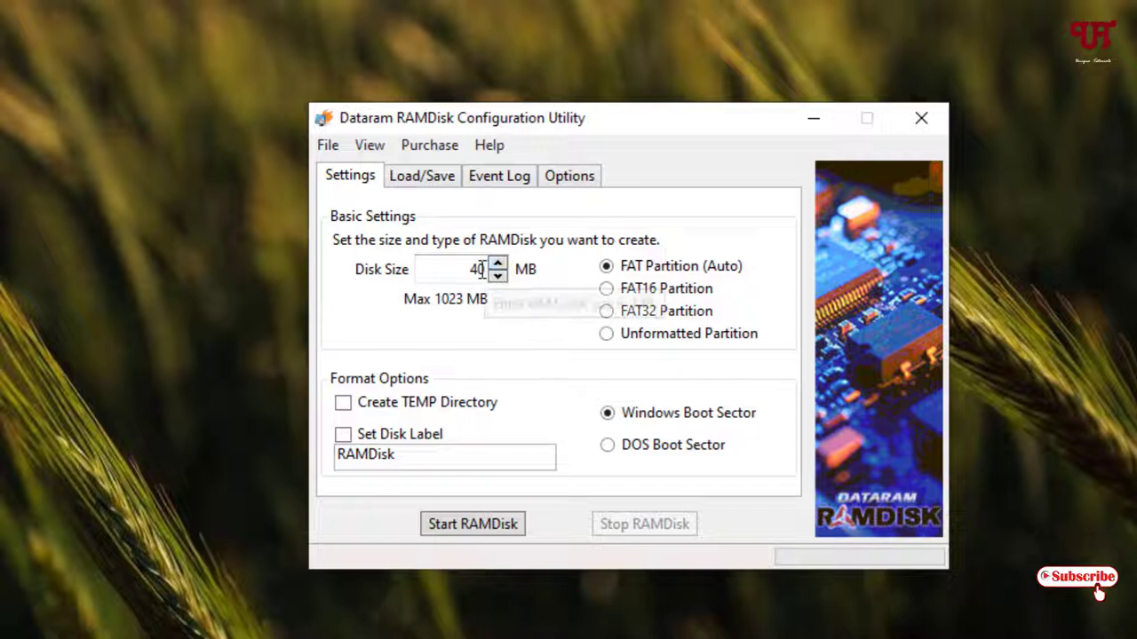
mouse_move(453, 270)
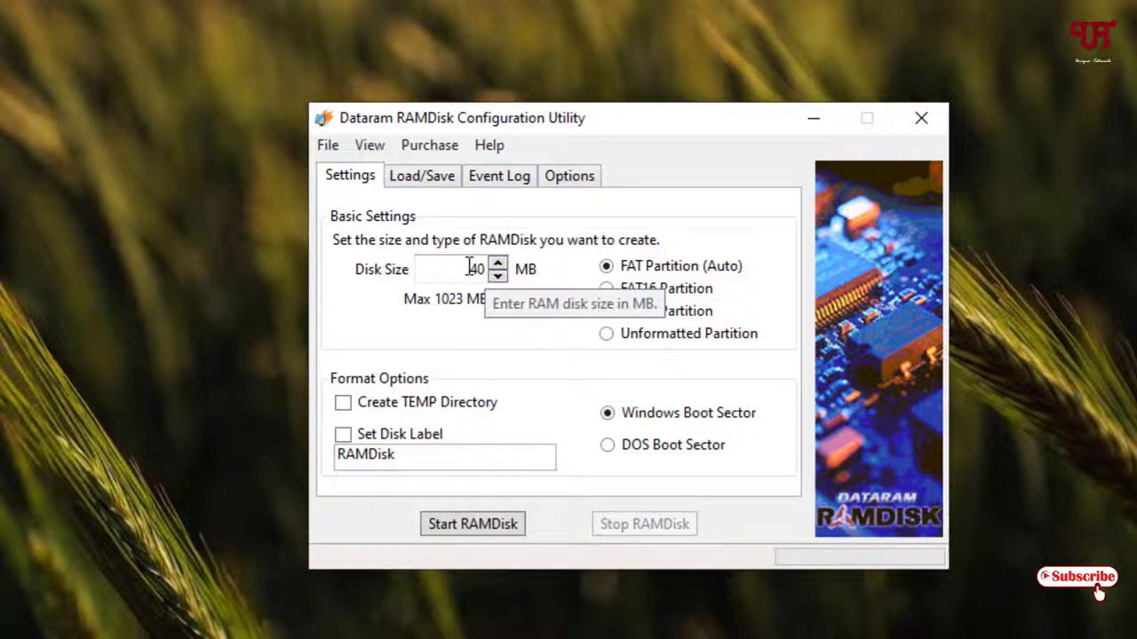
mouse_move(524, 345)
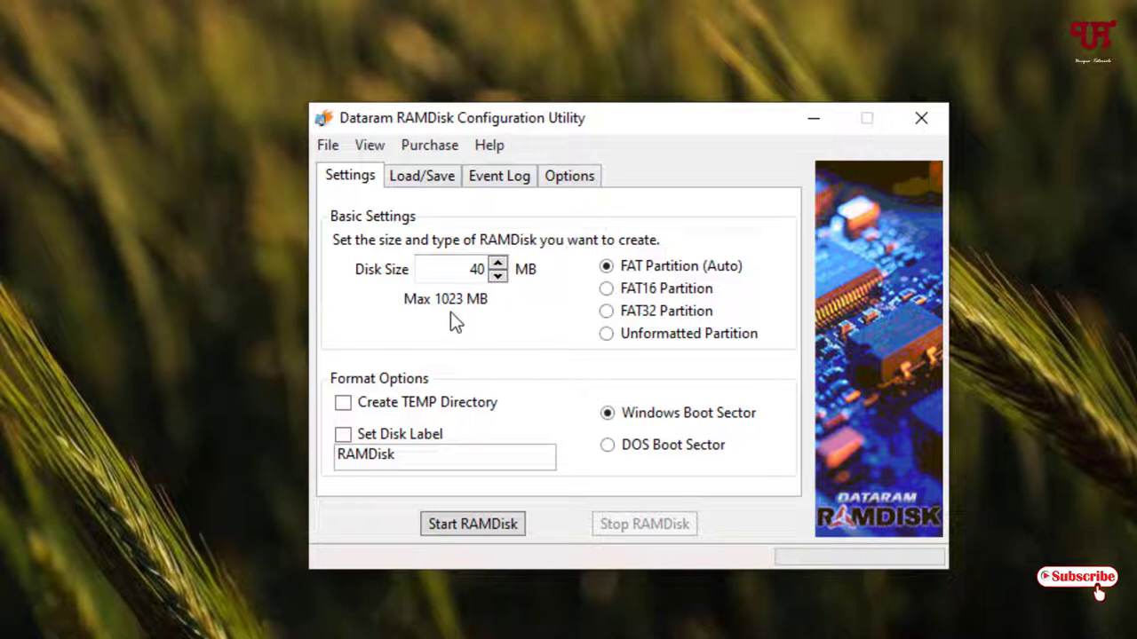
mouse_move(540, 334)
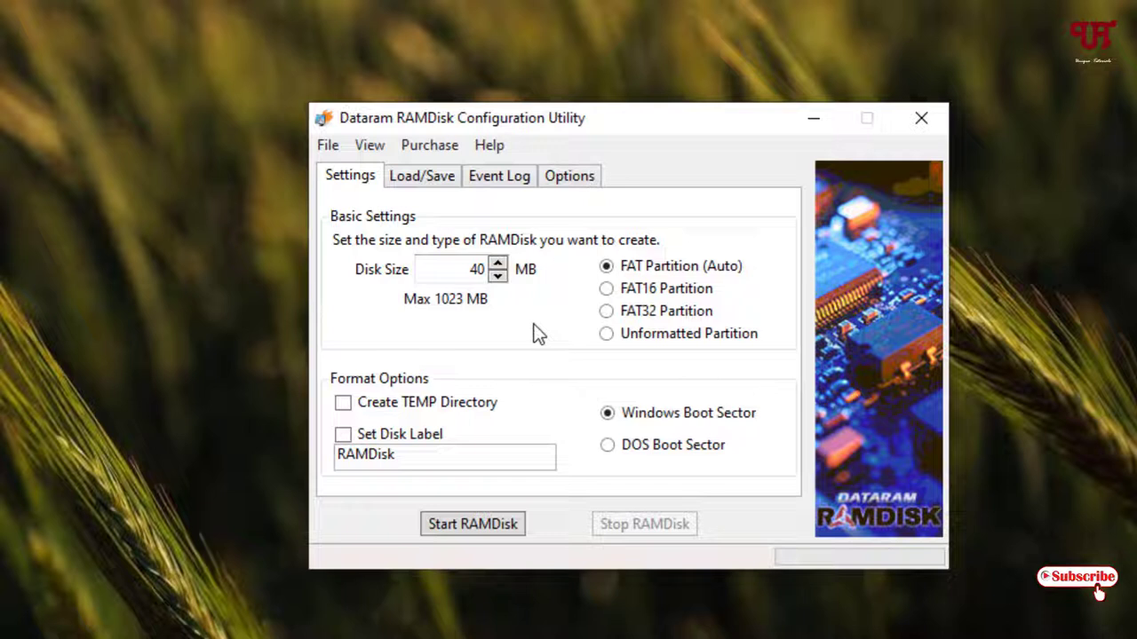
mouse_move(691, 174)
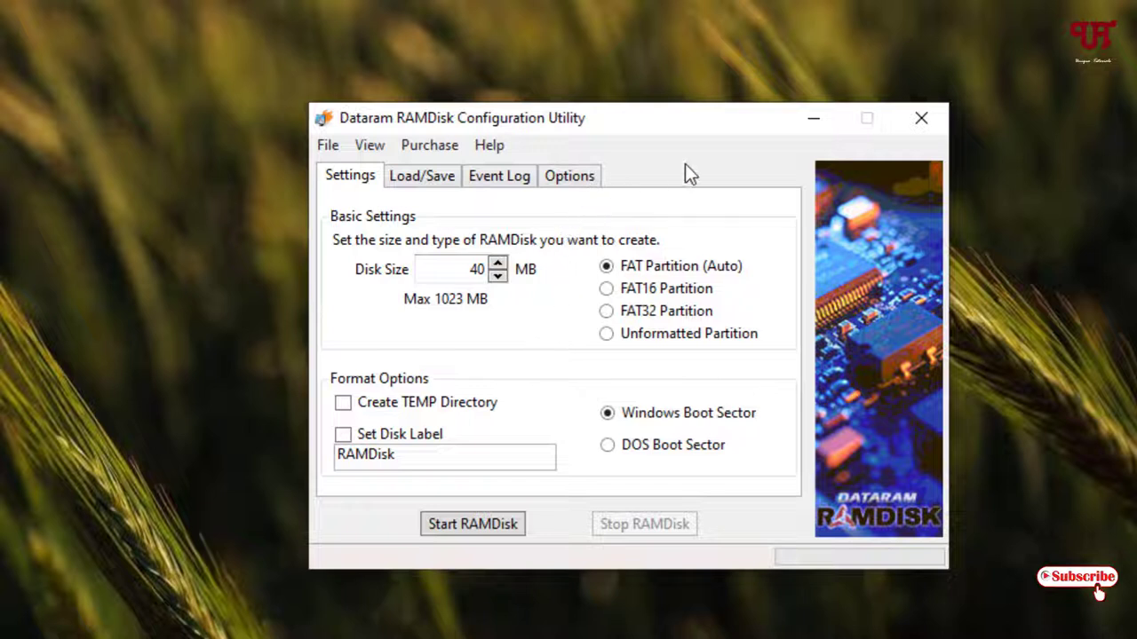
mouse_move(466, 319)
text(1023)
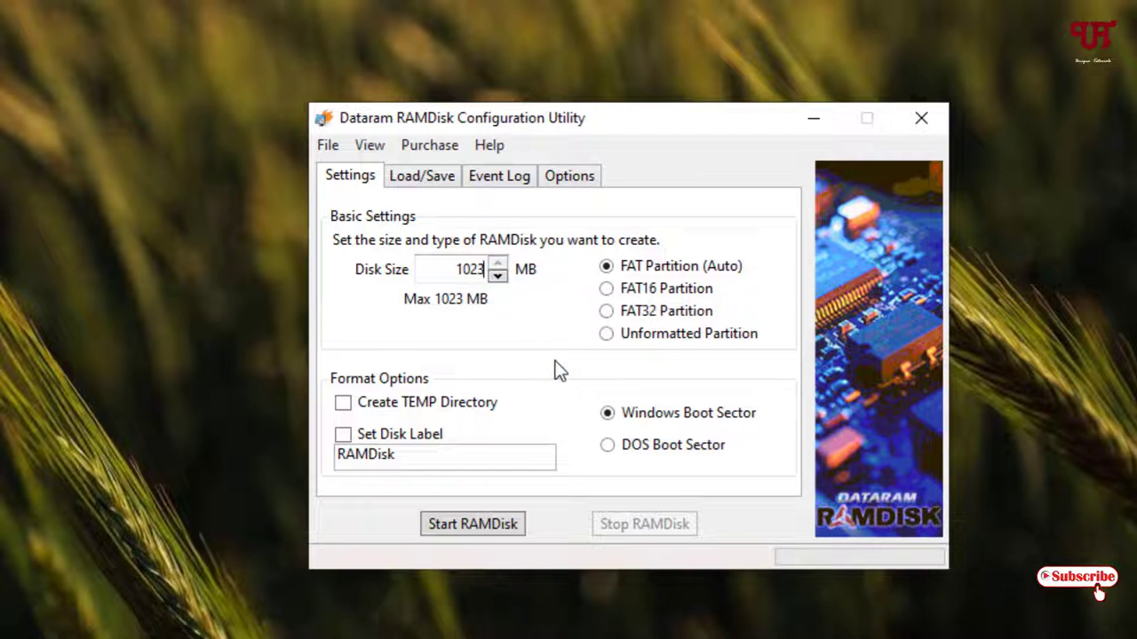
mouse_move(549, 344)
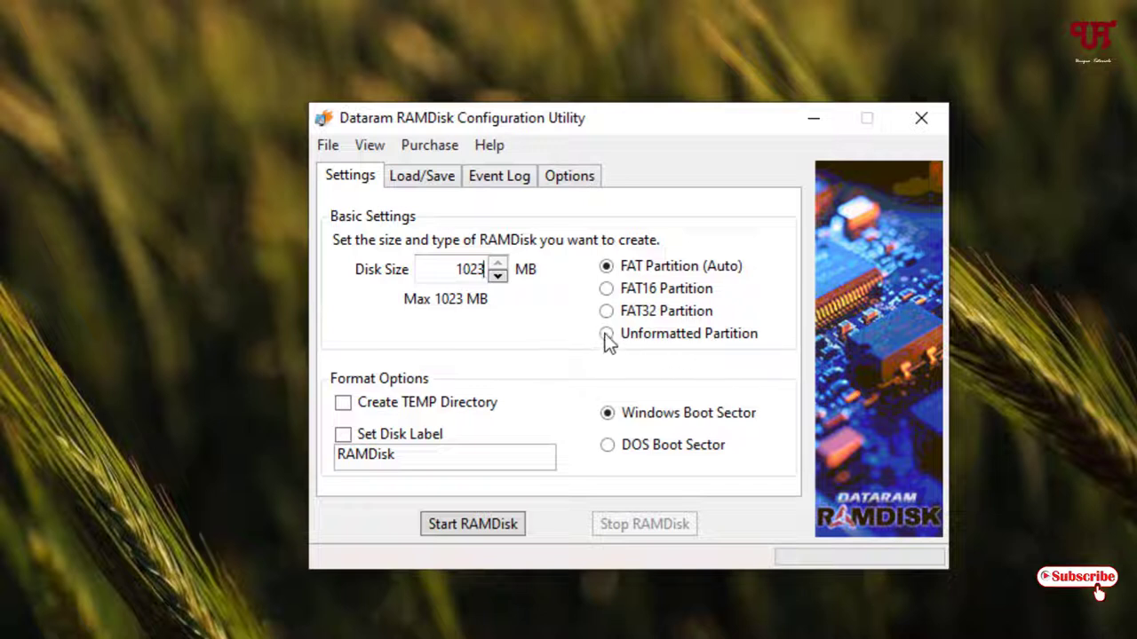
click(607, 334)
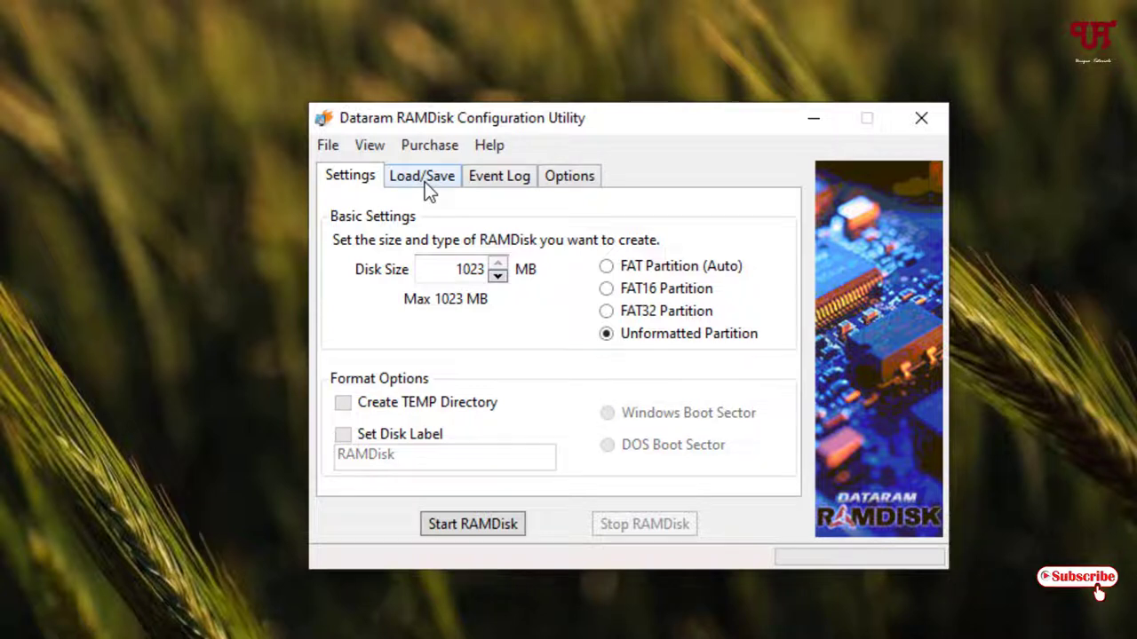
Enable Save Disk Image at Shutdown on Load/Save, then start the 1023 MB RAM disk
click(422, 176)
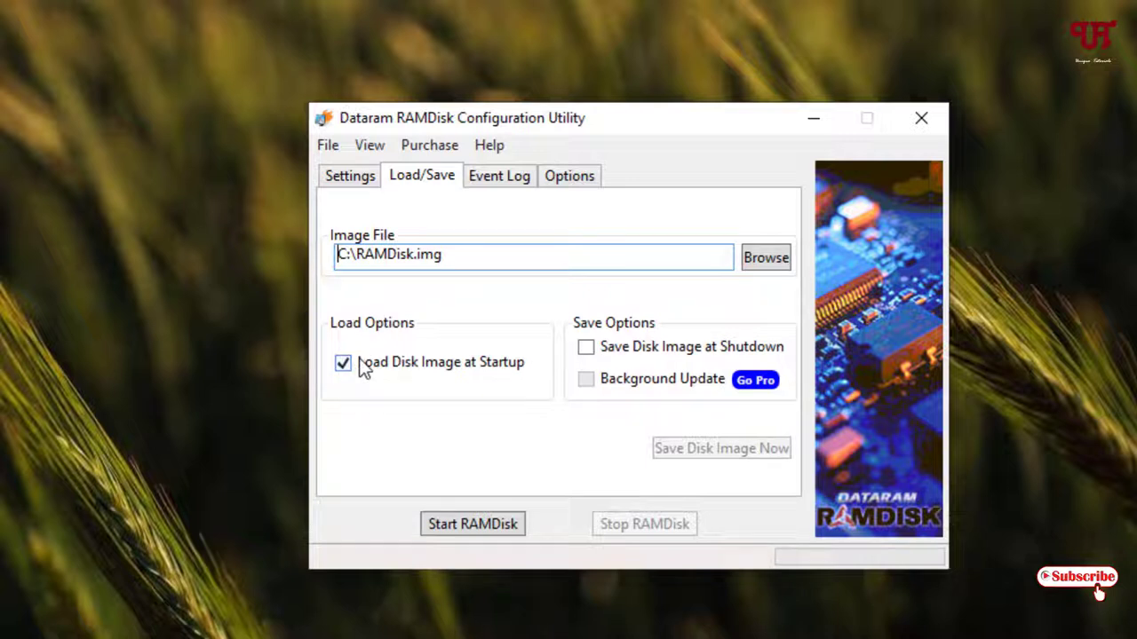
mouse_move(347, 368)
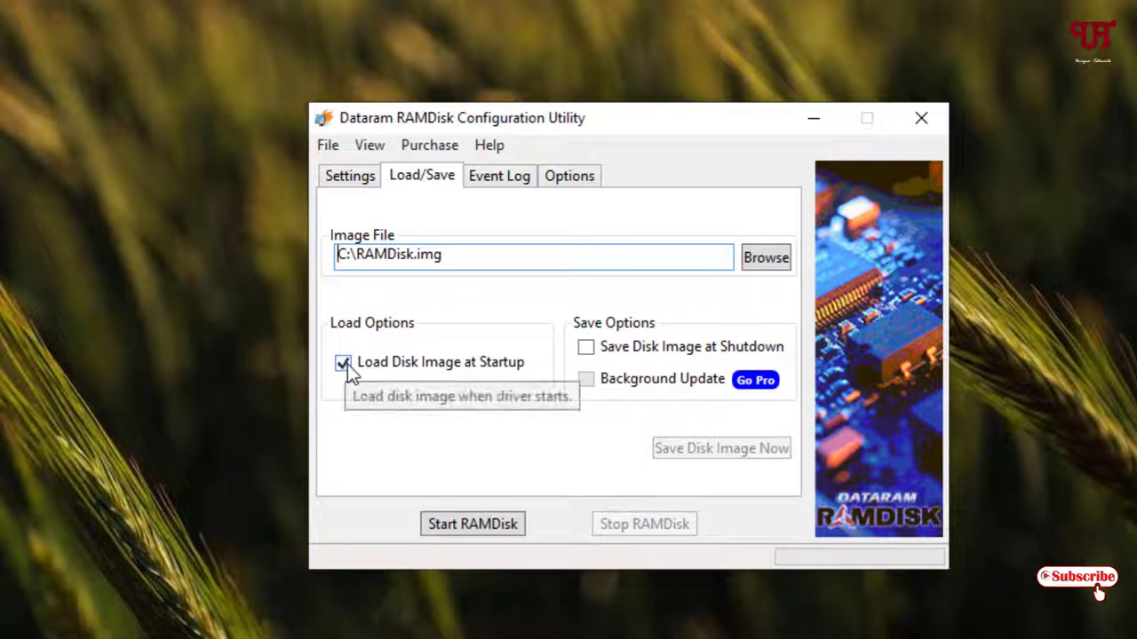
mouse_move(407, 376)
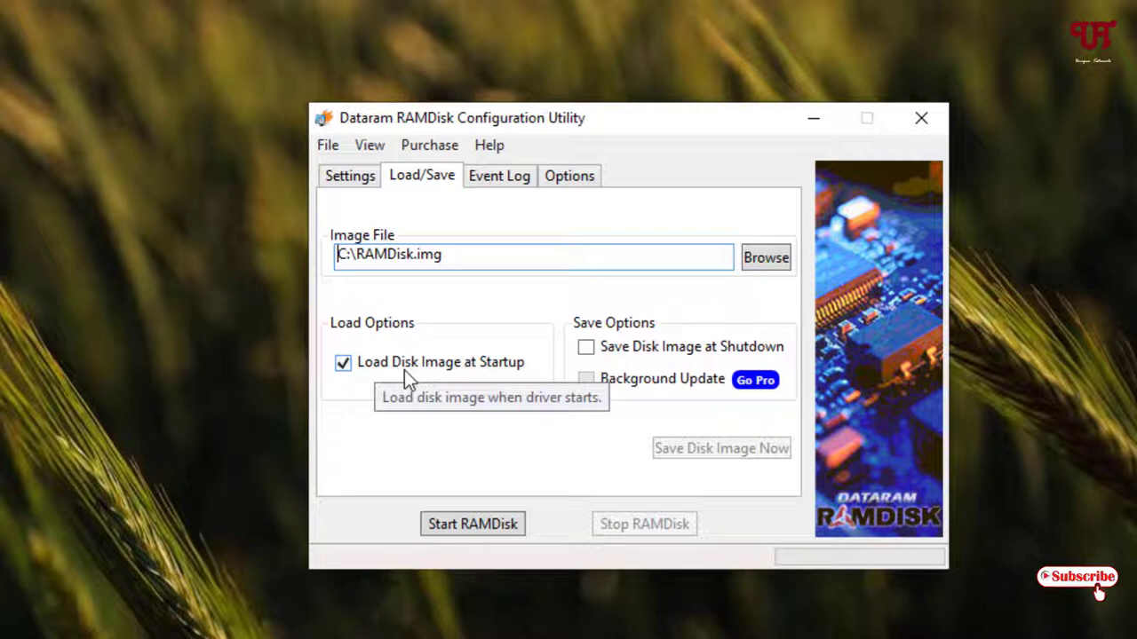
mouse_move(518, 366)
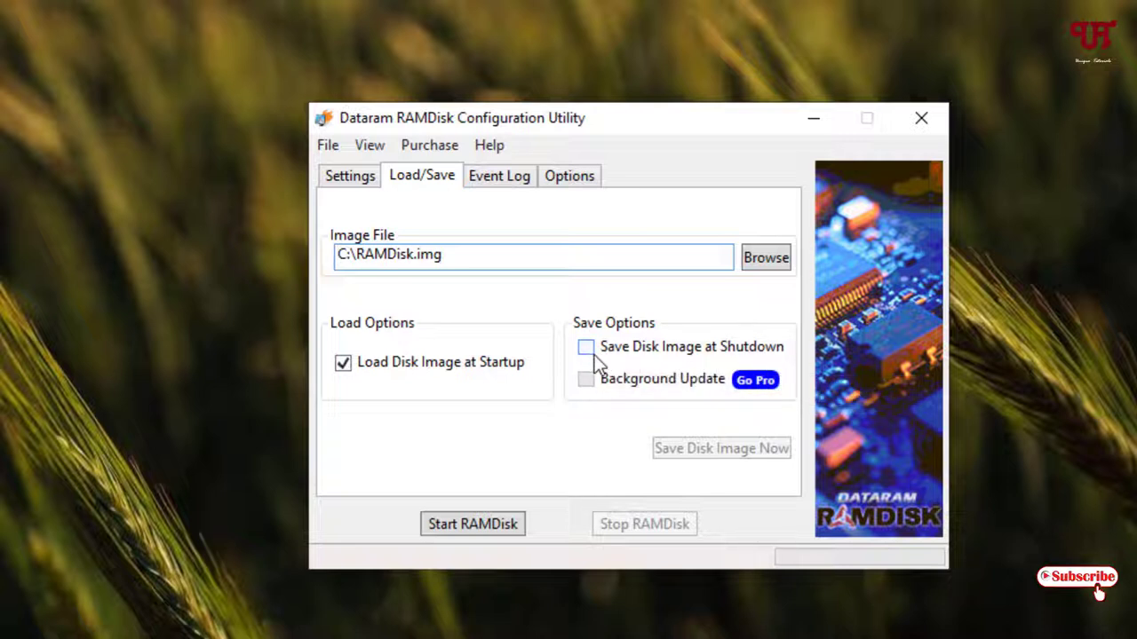
click(586, 346)
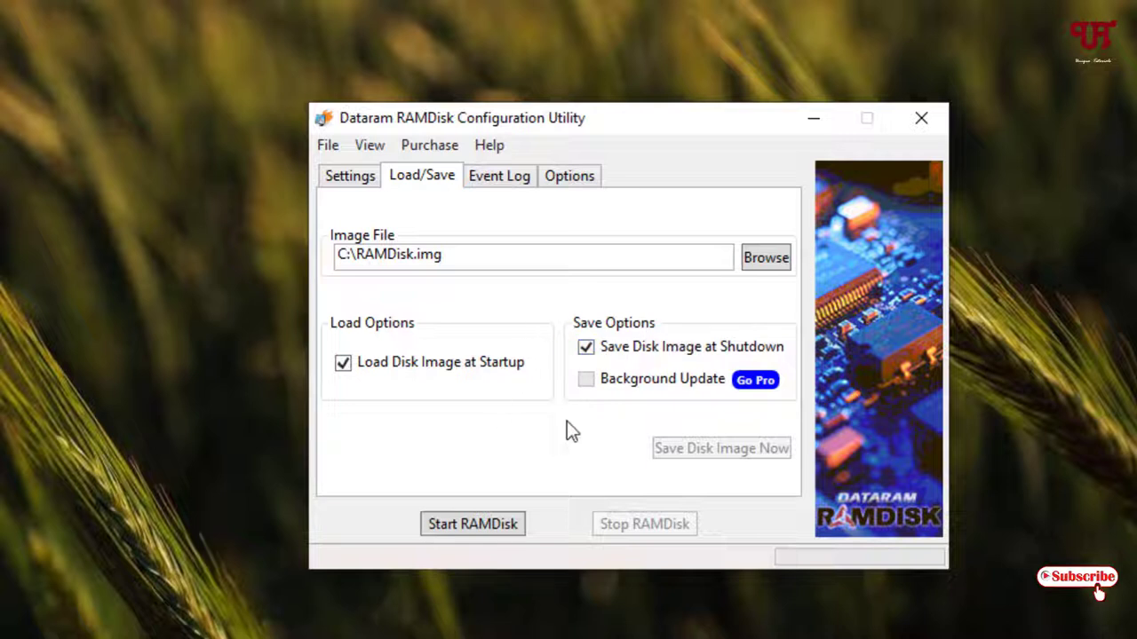
mouse_move(569, 394)
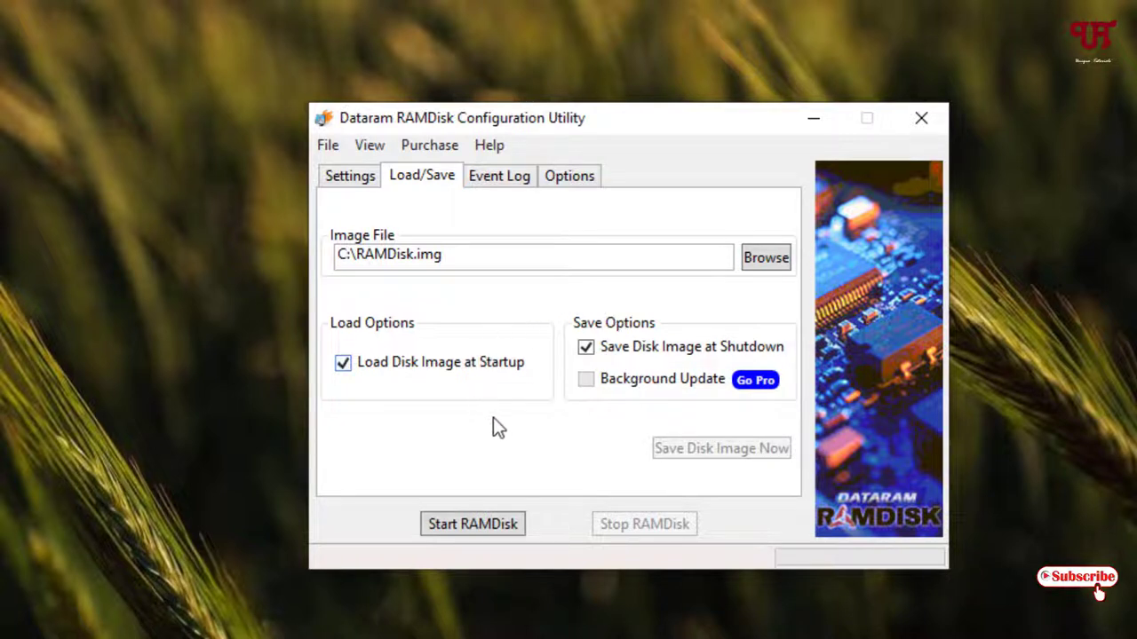
mouse_move(559, 311)
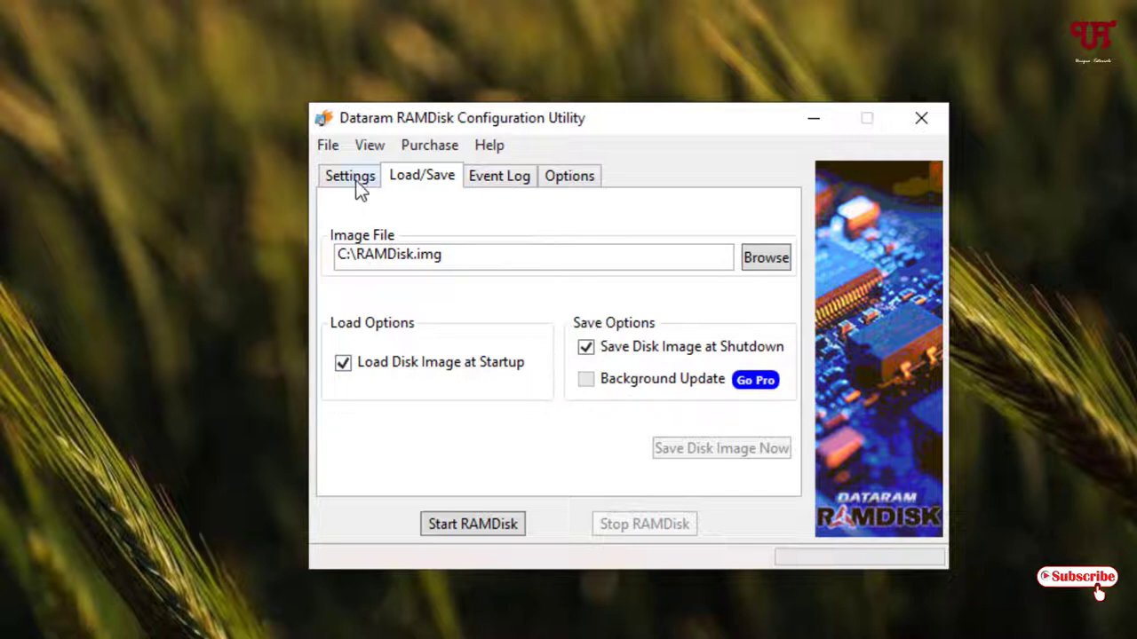
click(349, 176)
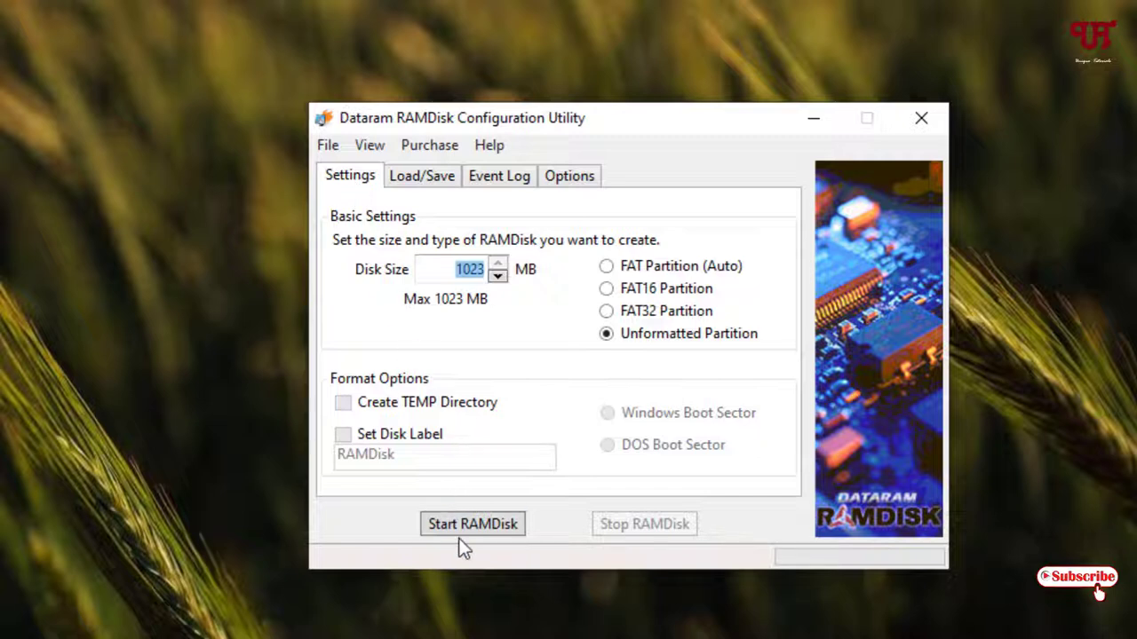
mouse_move(473, 524)
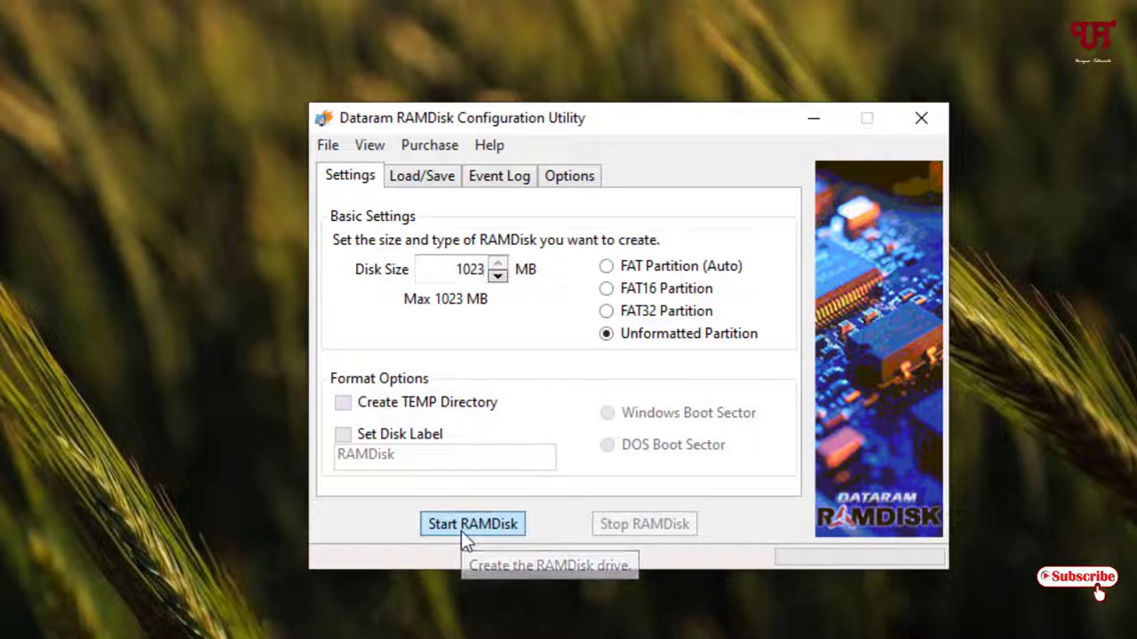
click(472, 523)
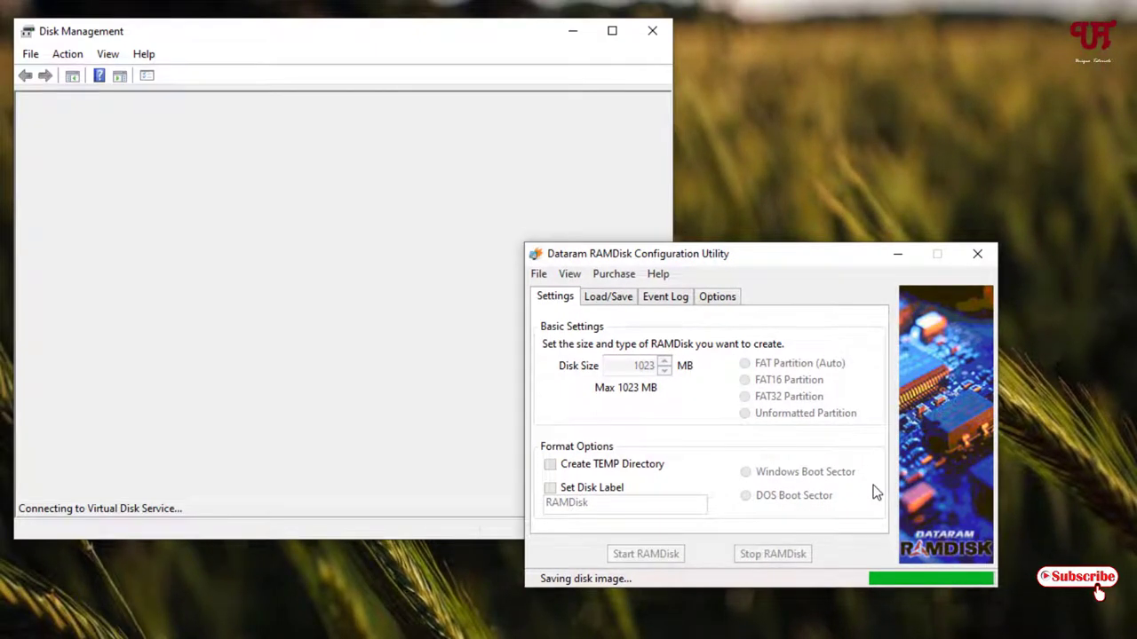
Initialize the new 1022 MB RAM disk as MBR so it comes online as Disk 1
click(645, 554)
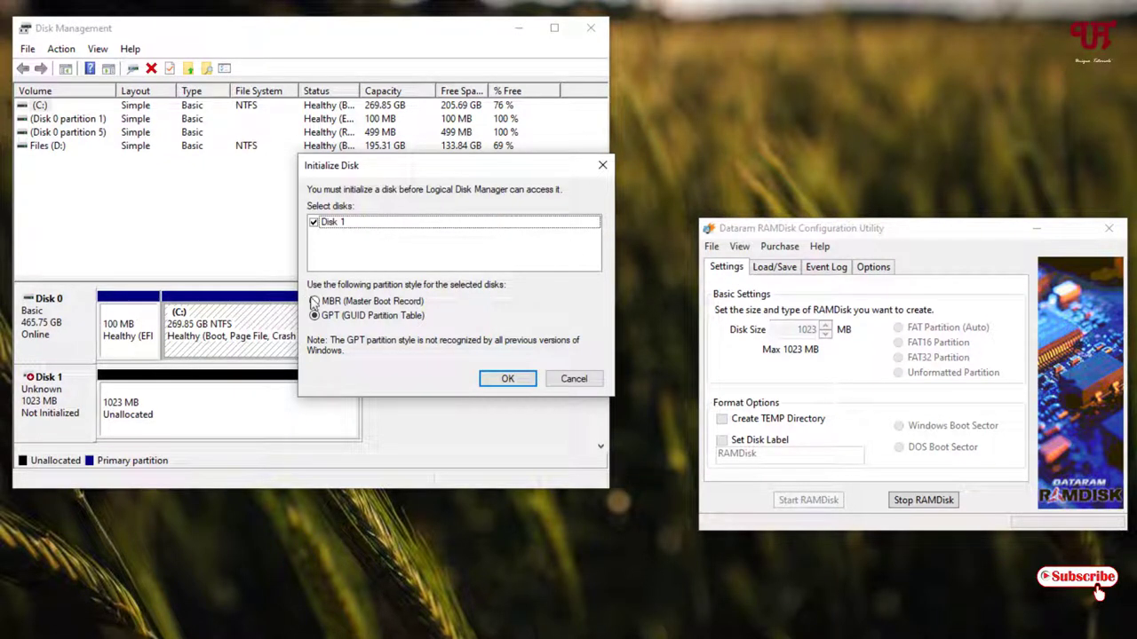
click(312, 302)
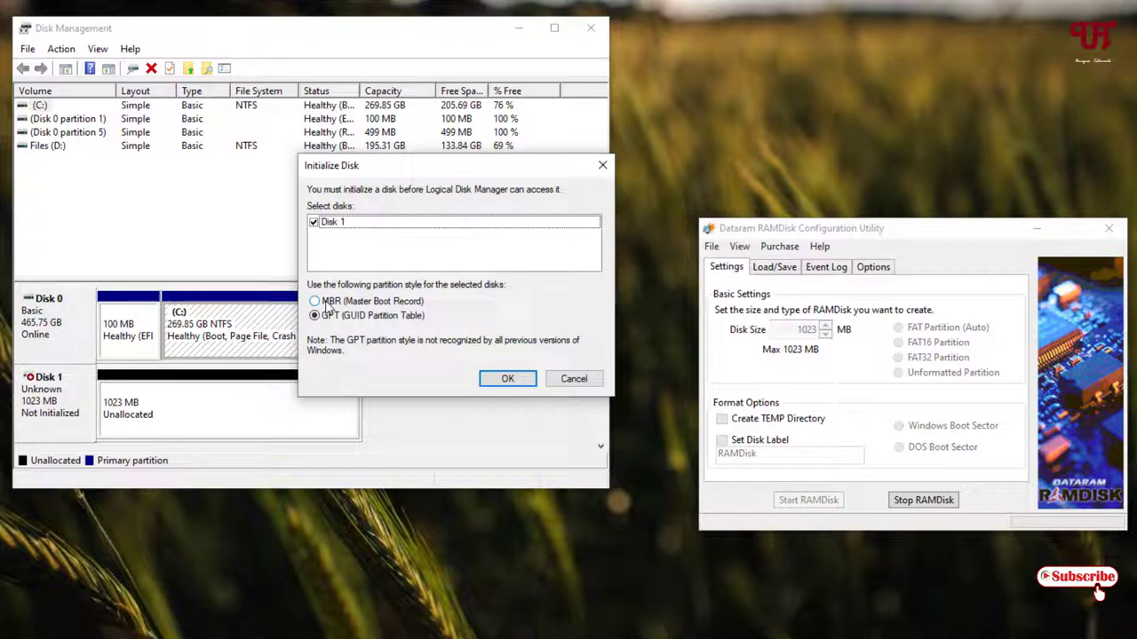
click(315, 302)
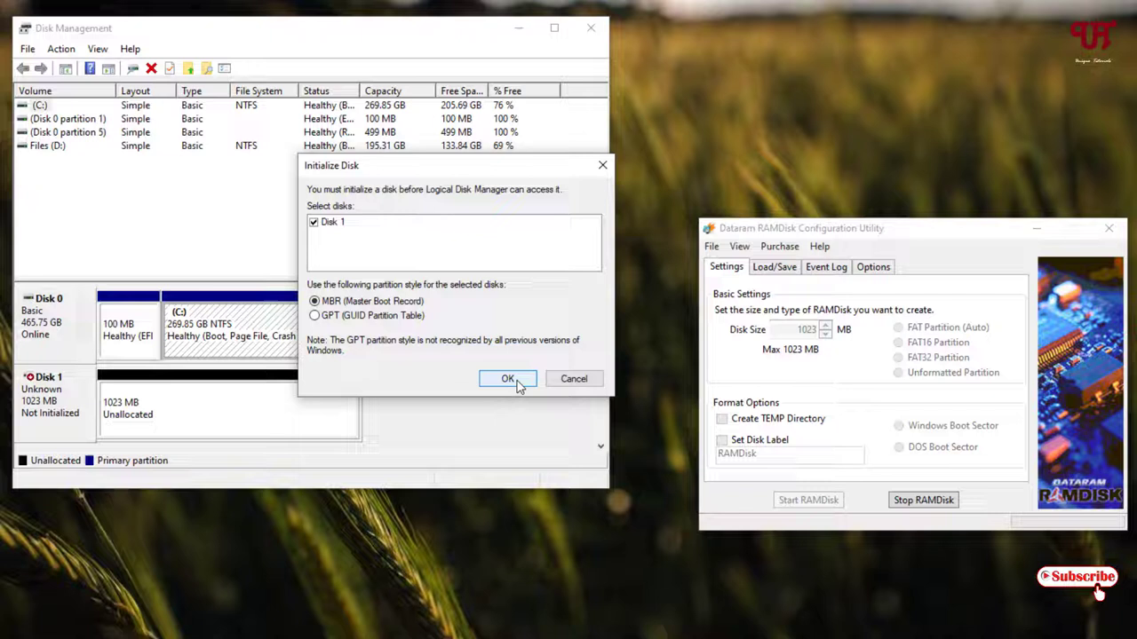
click(508, 378)
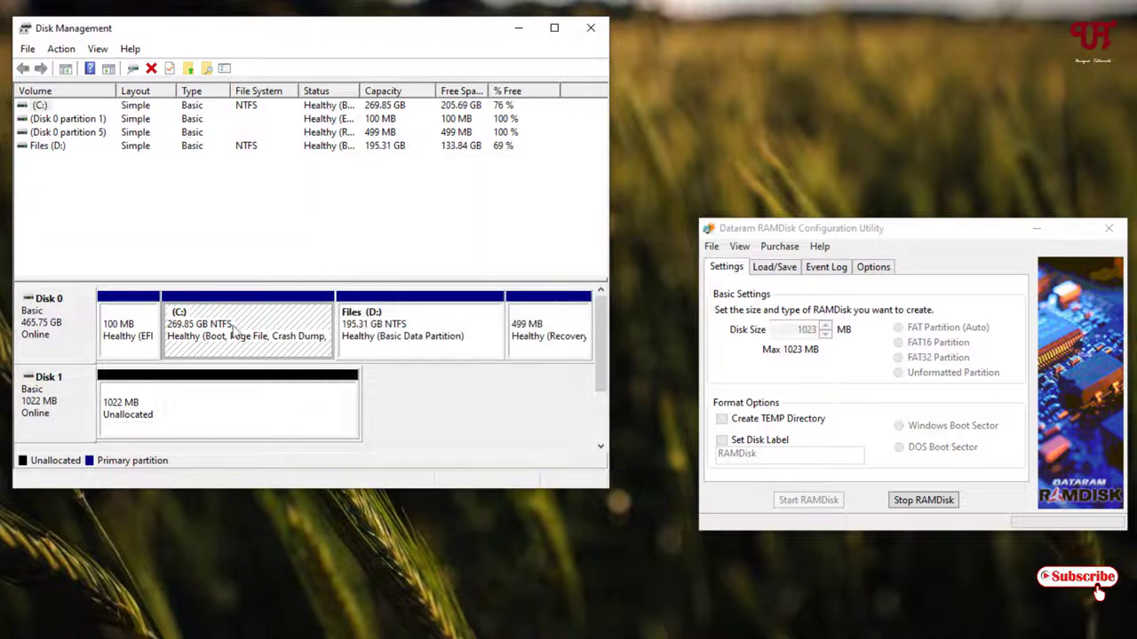
mouse_move(163, 415)
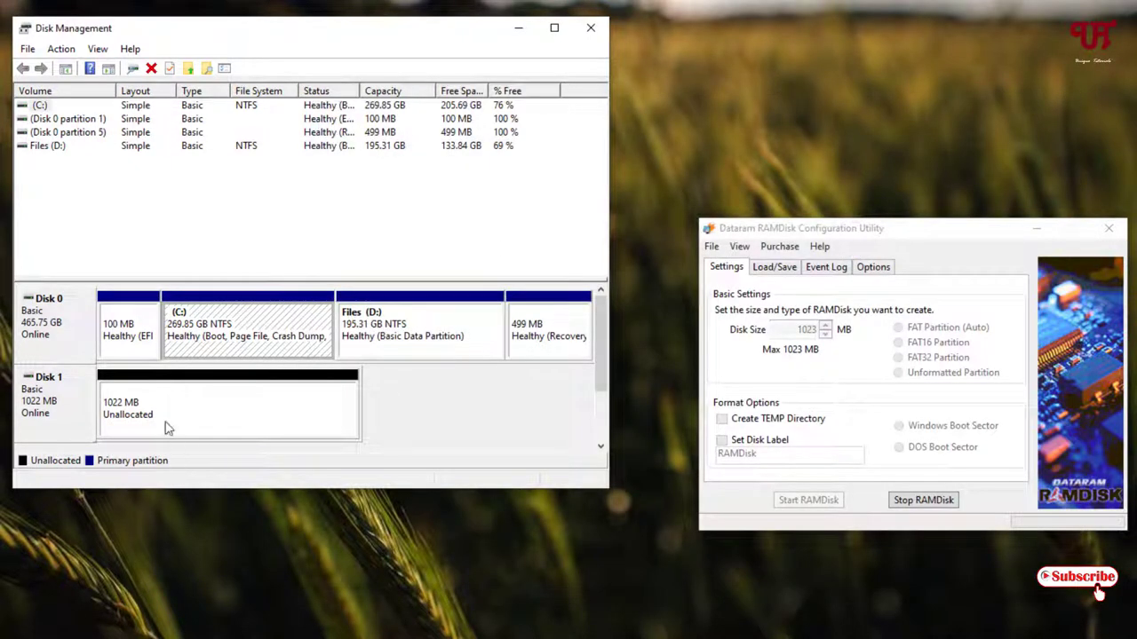
Create a simple NTFS volume with drive letter E on the RAM disk's unallocated space
right_click(227, 402)
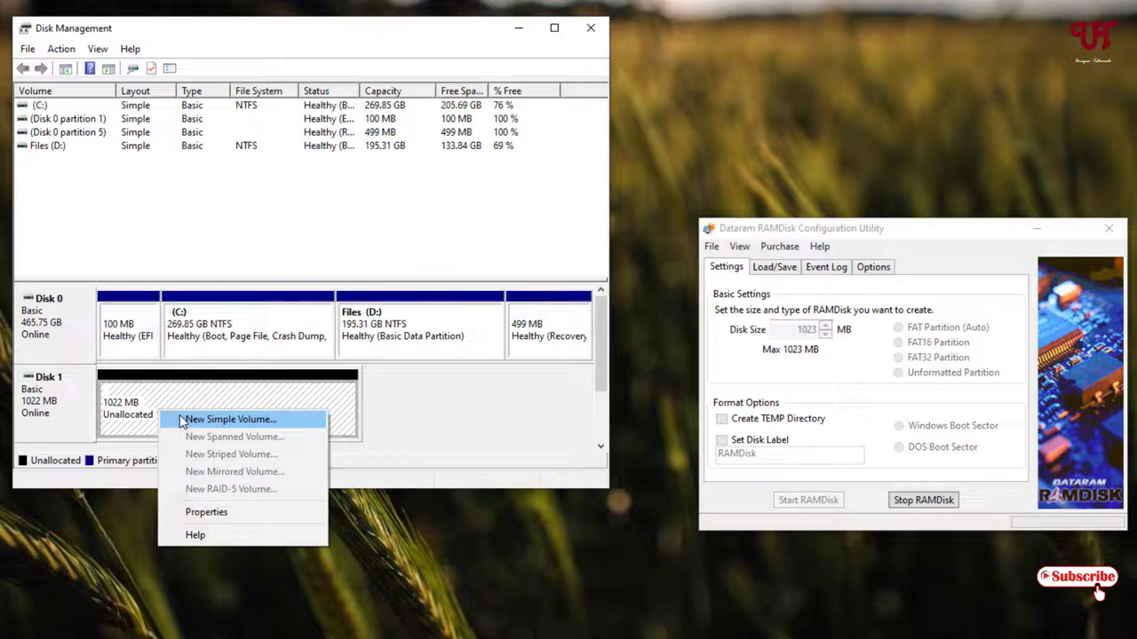
click(231, 420)
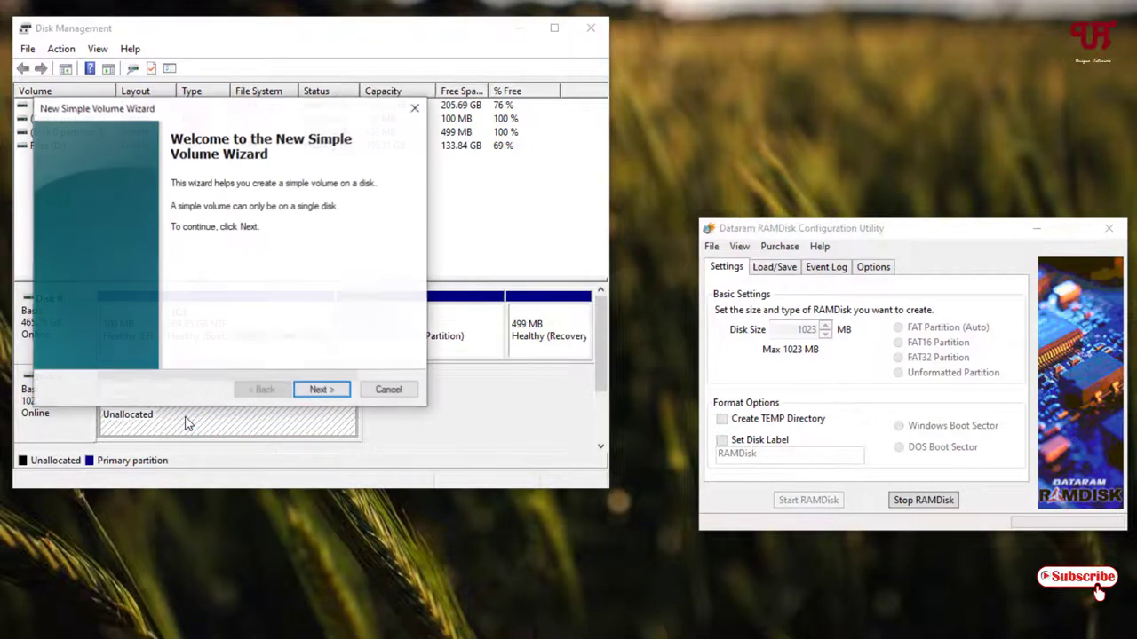
click(322, 389)
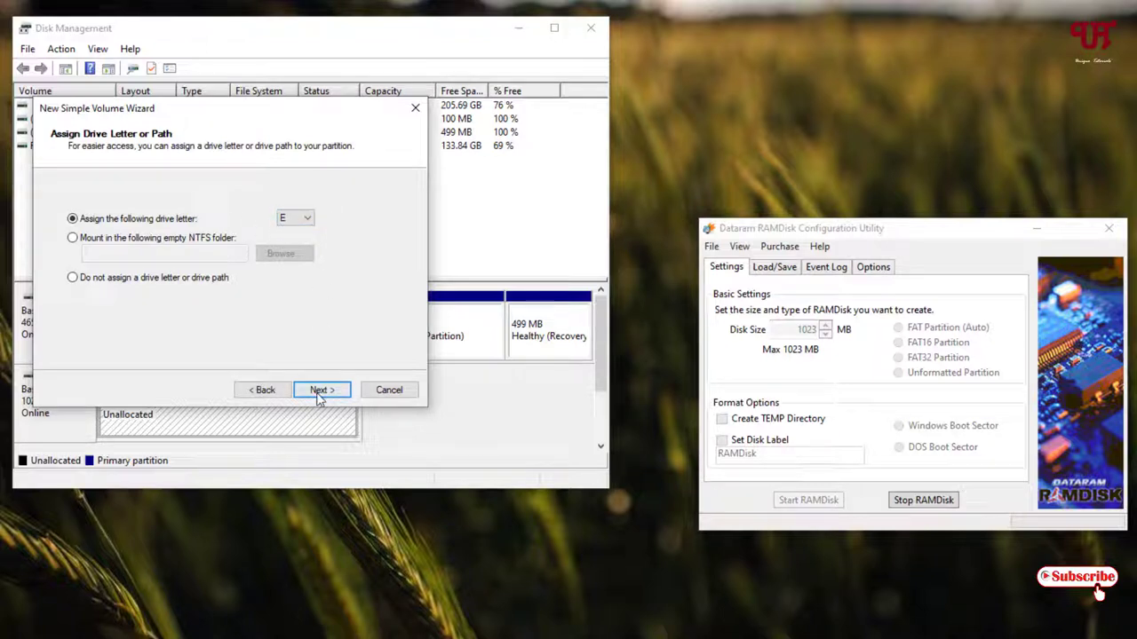
click(322, 391)
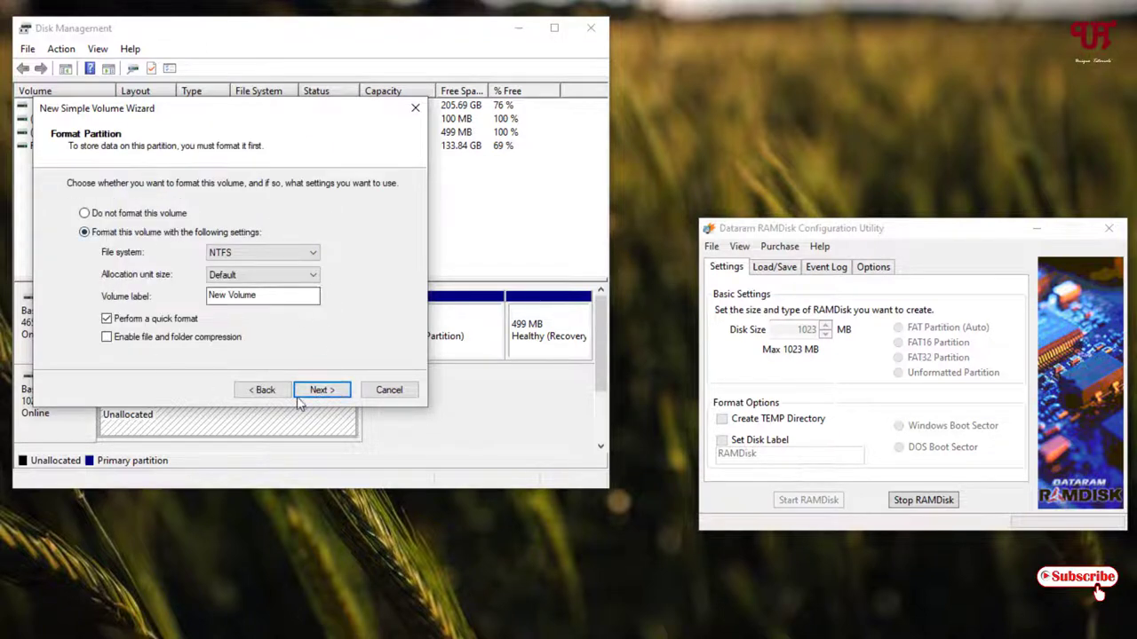
click(322, 391)
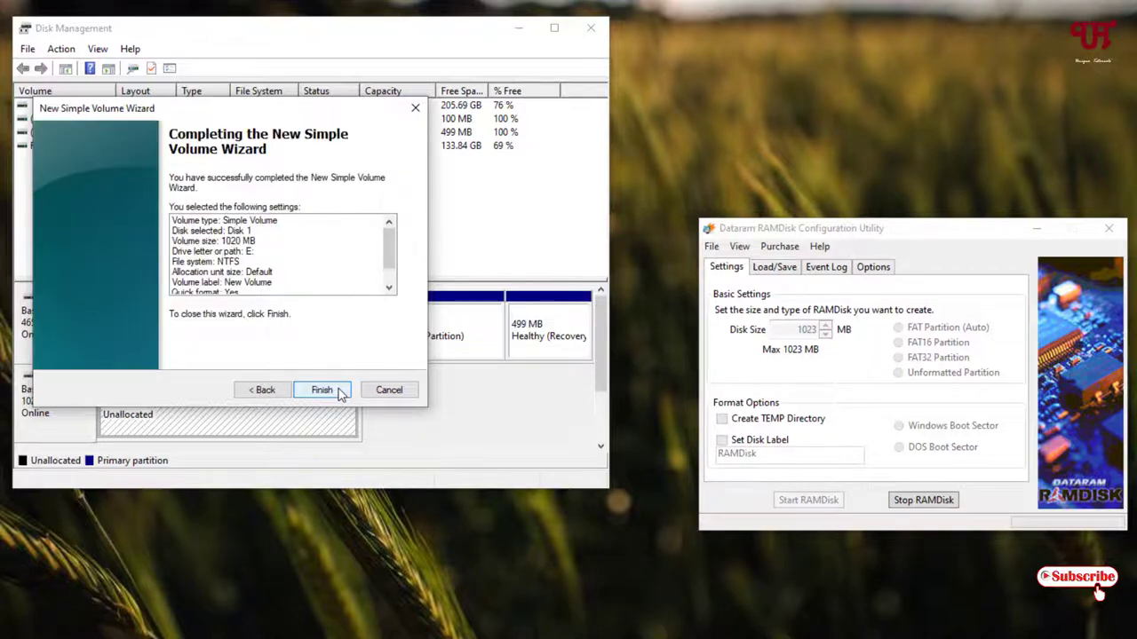
click(321, 391)
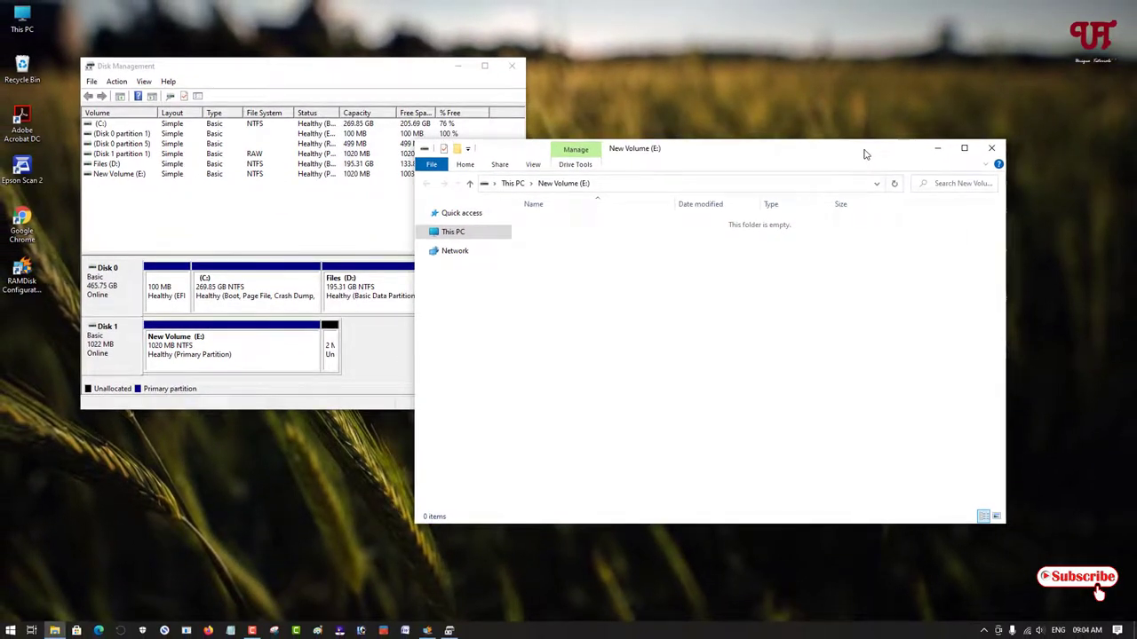
mouse_move(991, 149)
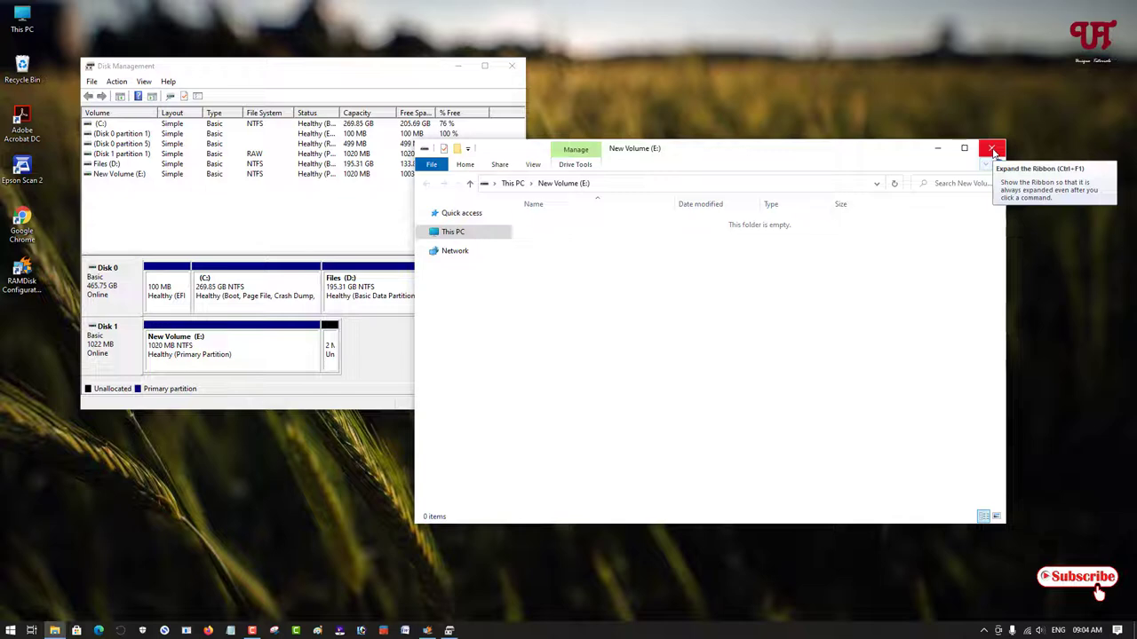
Open New Volume (E:), create and enter a new folder there, then close Explorer
click(992, 150)
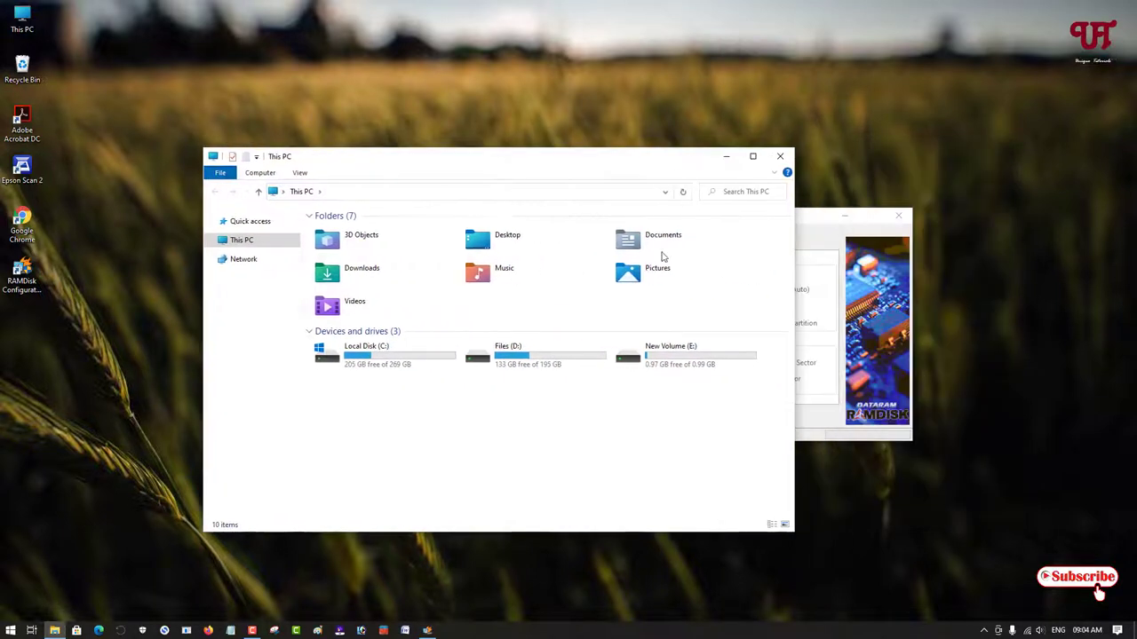
mouse_move(684, 356)
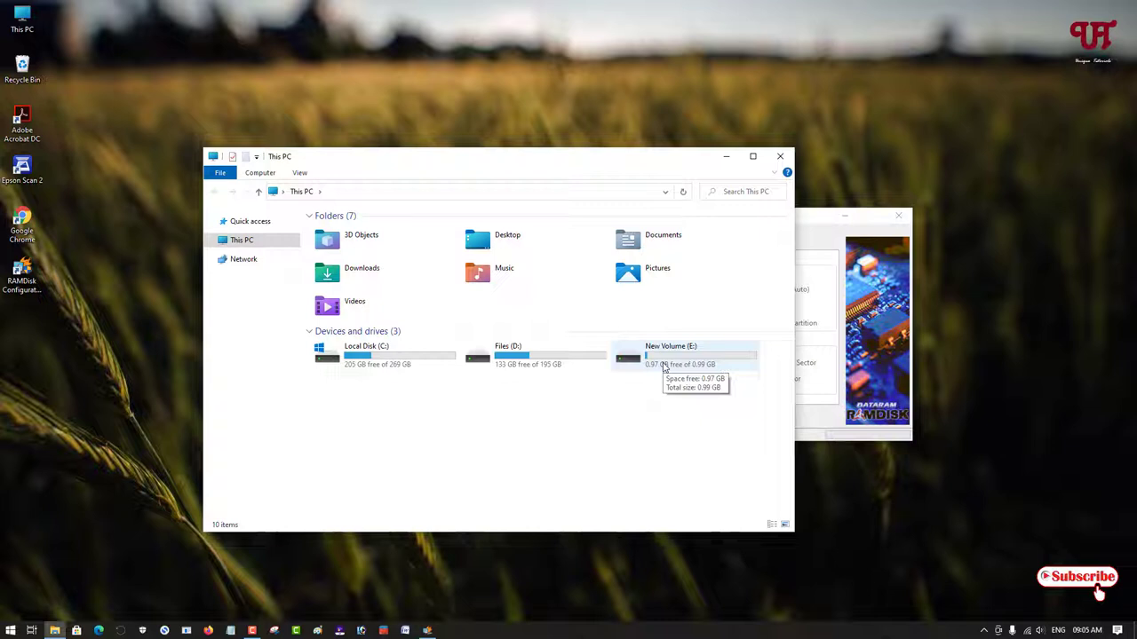
double_click(671, 355)
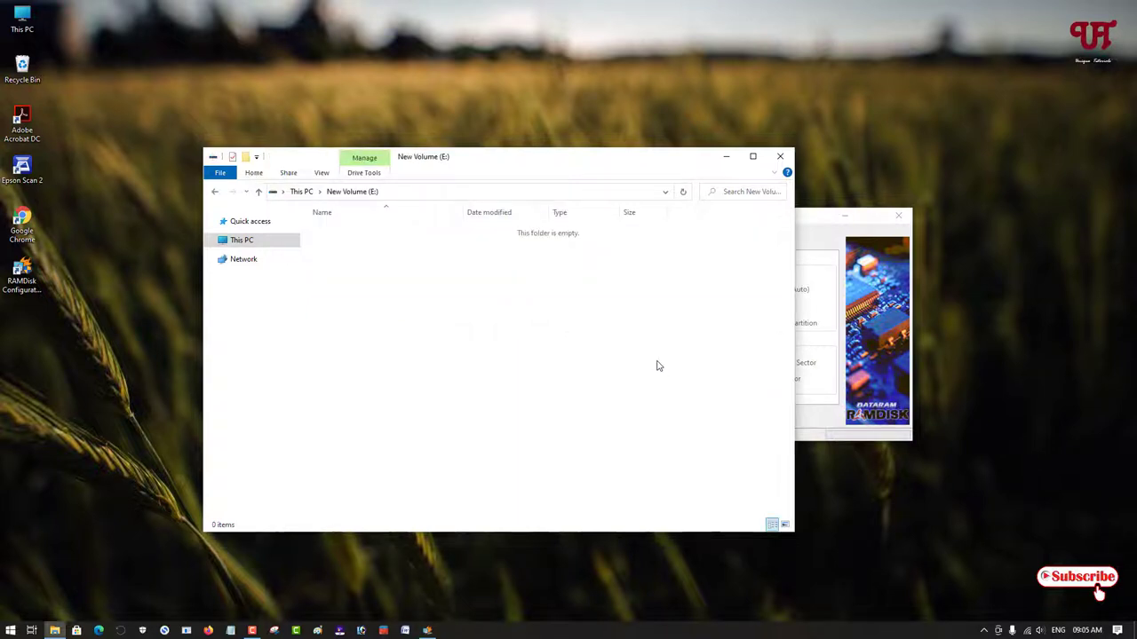
mouse_move(626, 298)
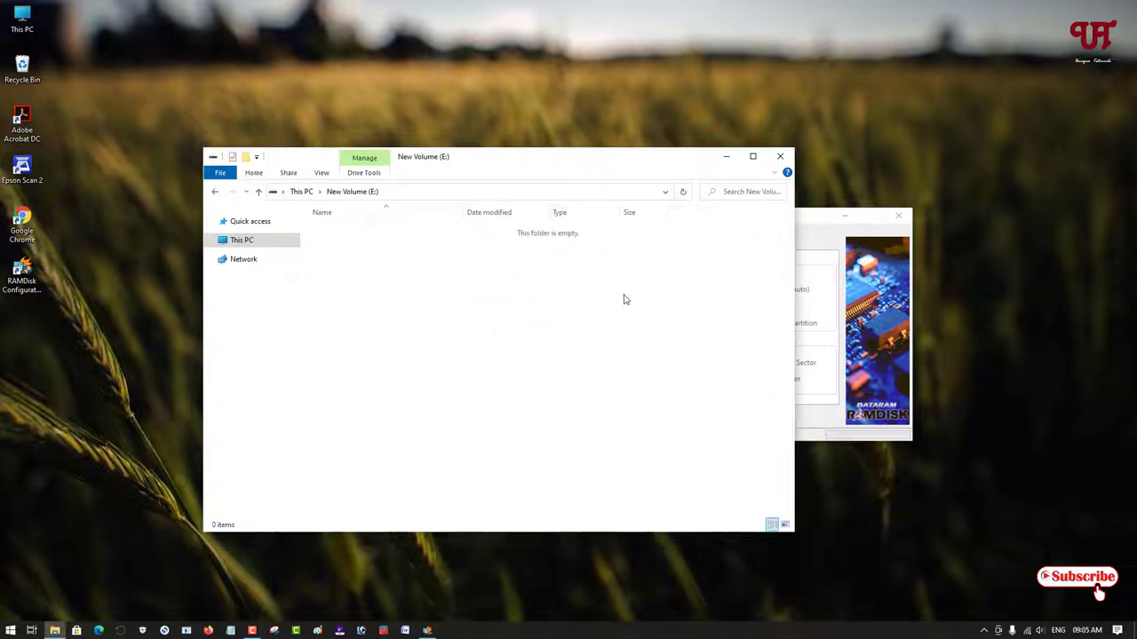
mouse_move(455, 277)
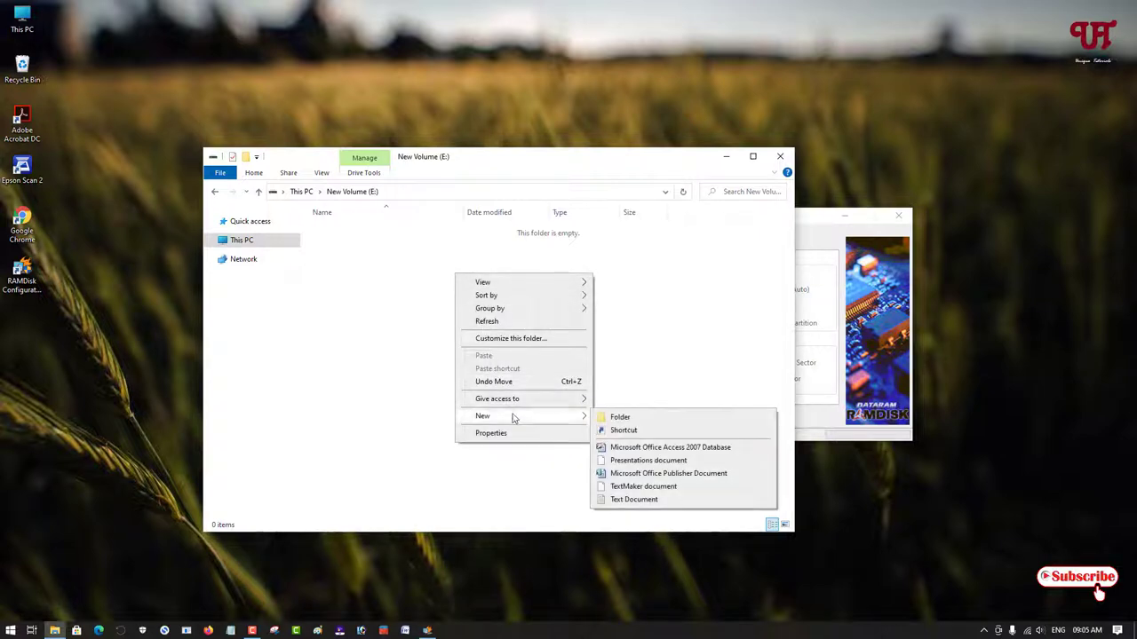
click(620, 416)
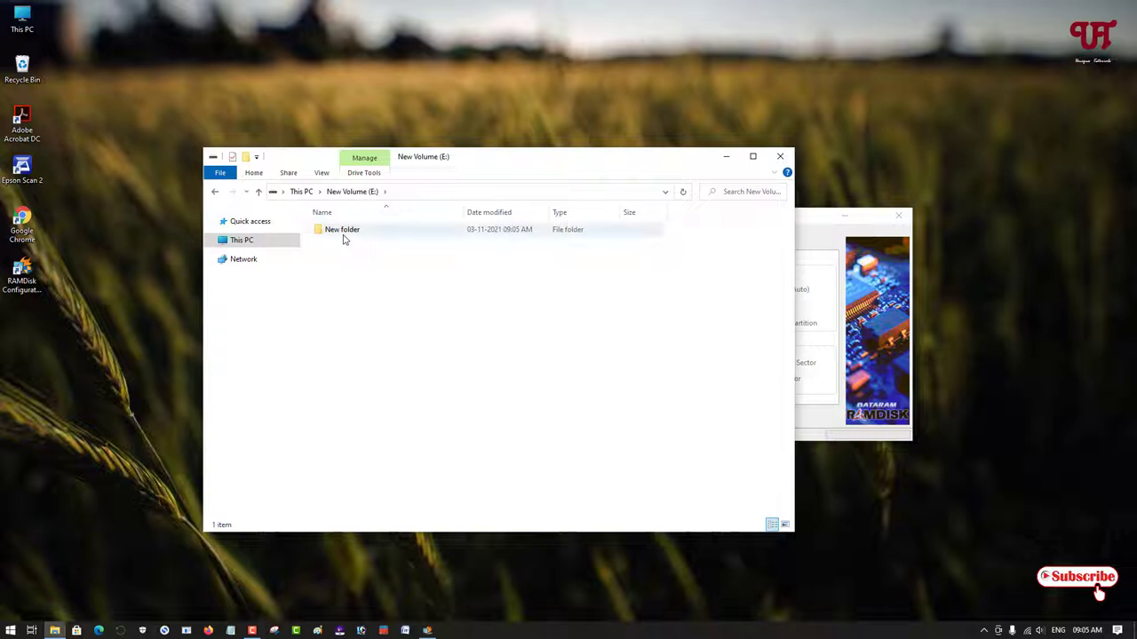
double_click(341, 229)
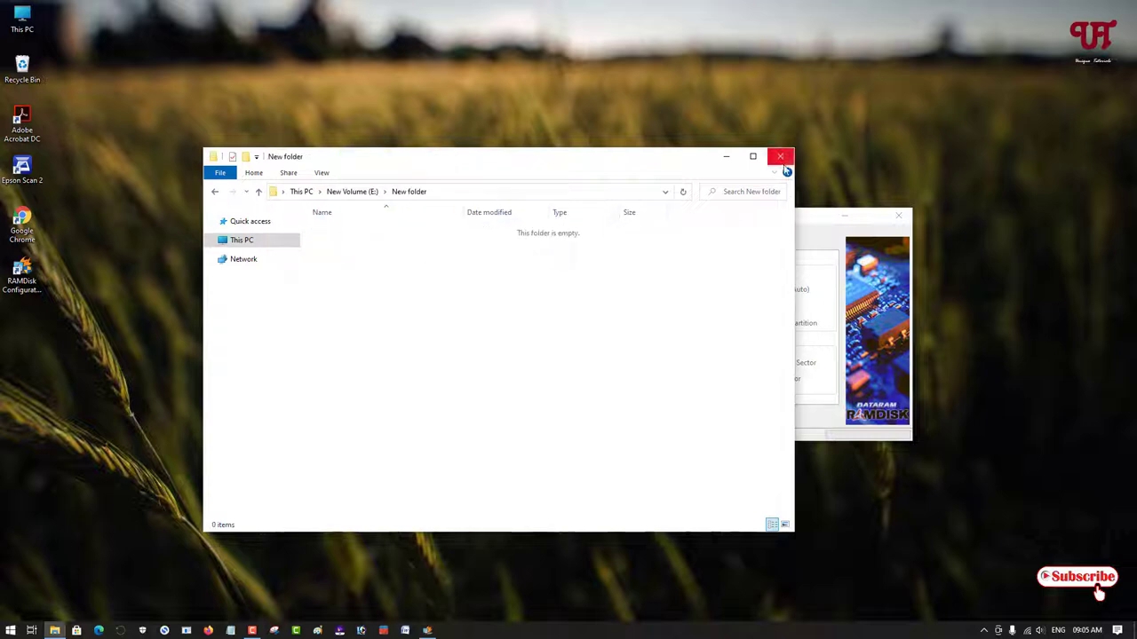
click(780, 156)
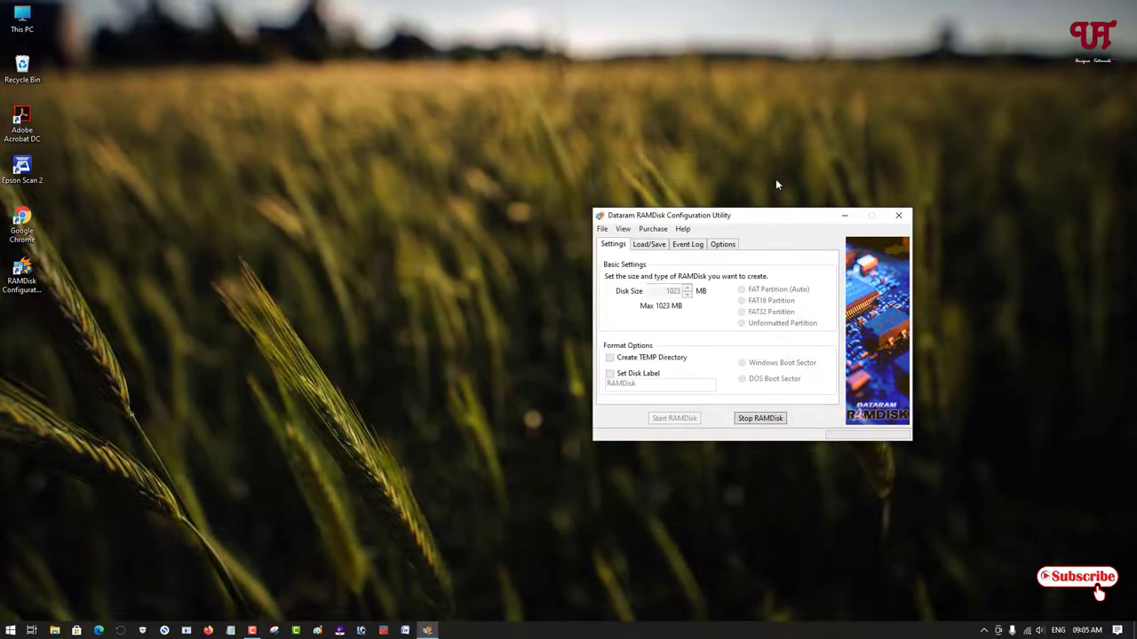
mouse_move(398, 391)
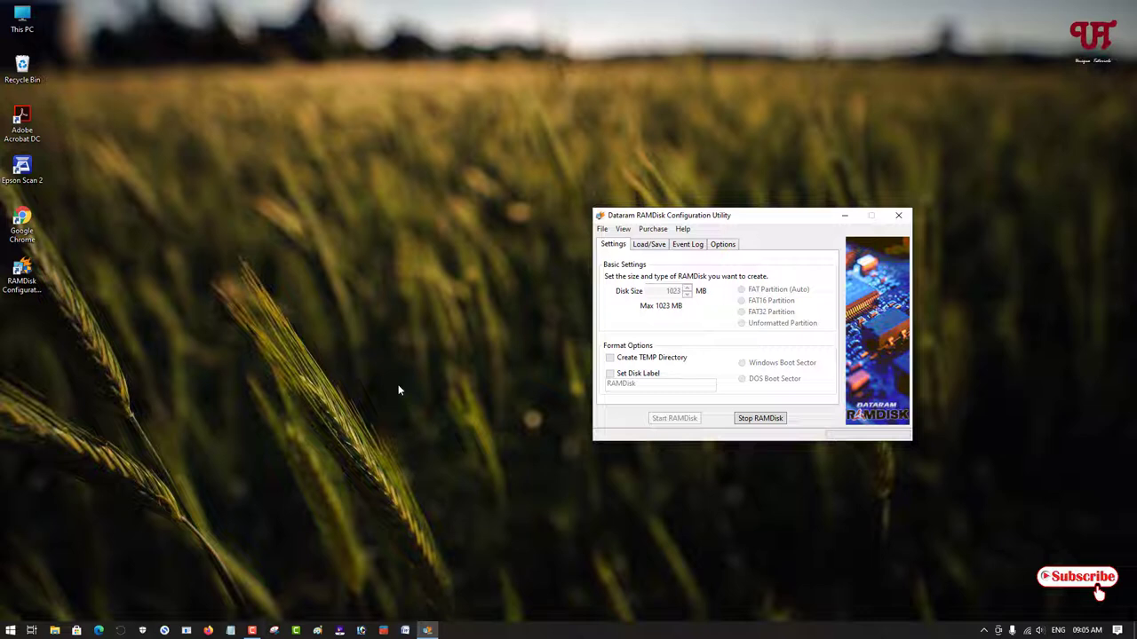
With This PC open, stop the RAM disk and start it again so E: reappears
double_click(21, 18)
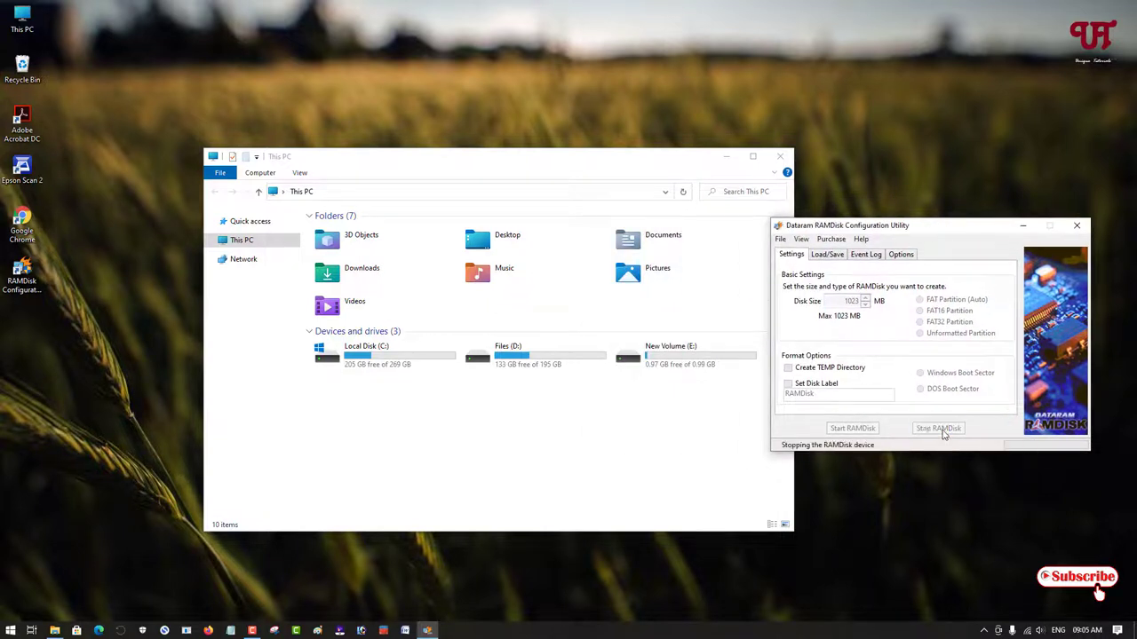
click(938, 428)
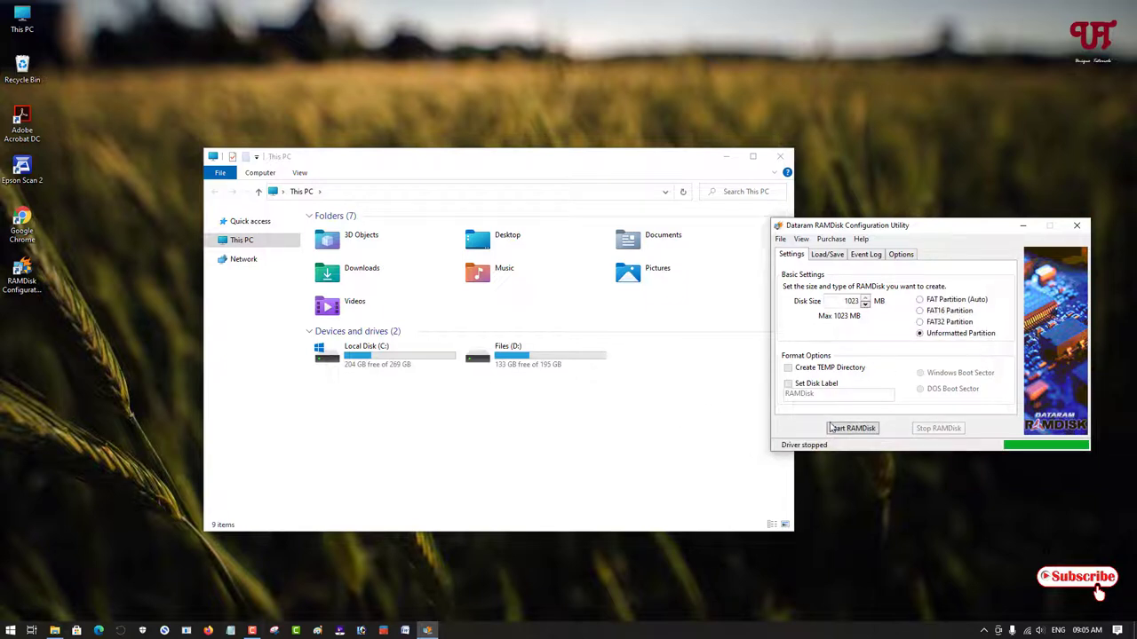
mouse_move(853, 428)
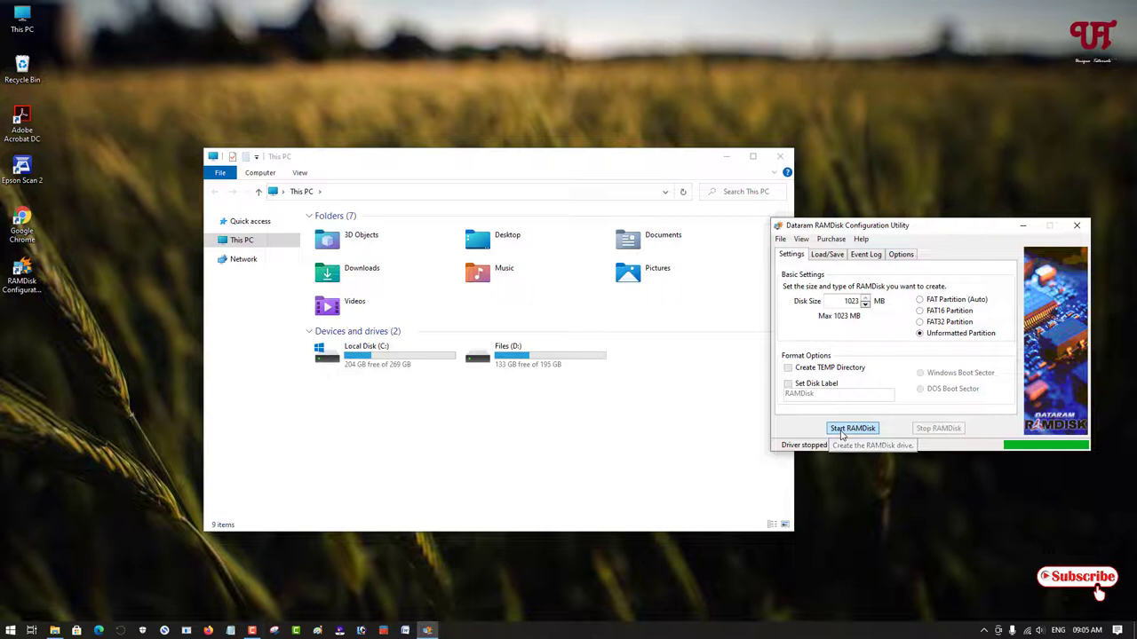
click(853, 428)
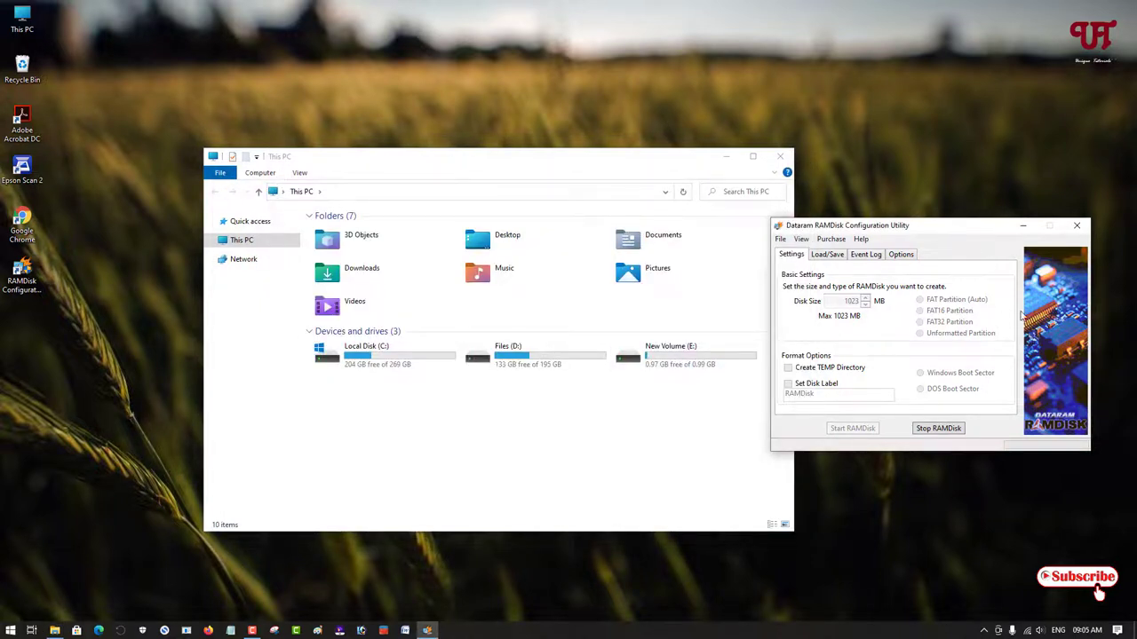
Confirm New folder persists on New Volume (E:) after restart, then return to This PC
click(683, 355)
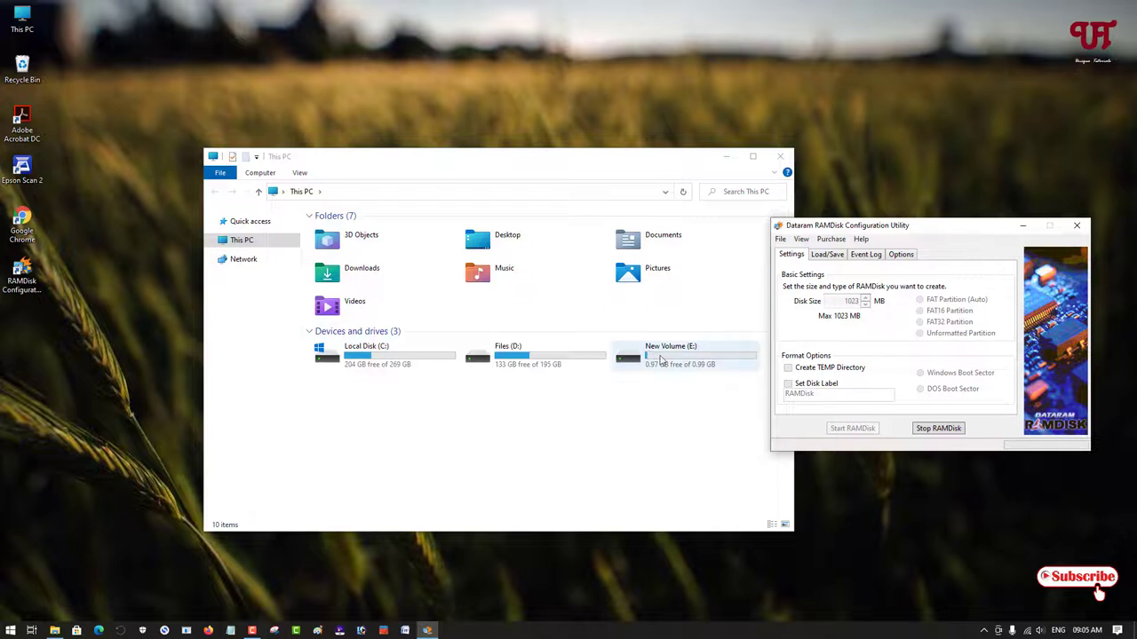
mouse_move(675, 368)
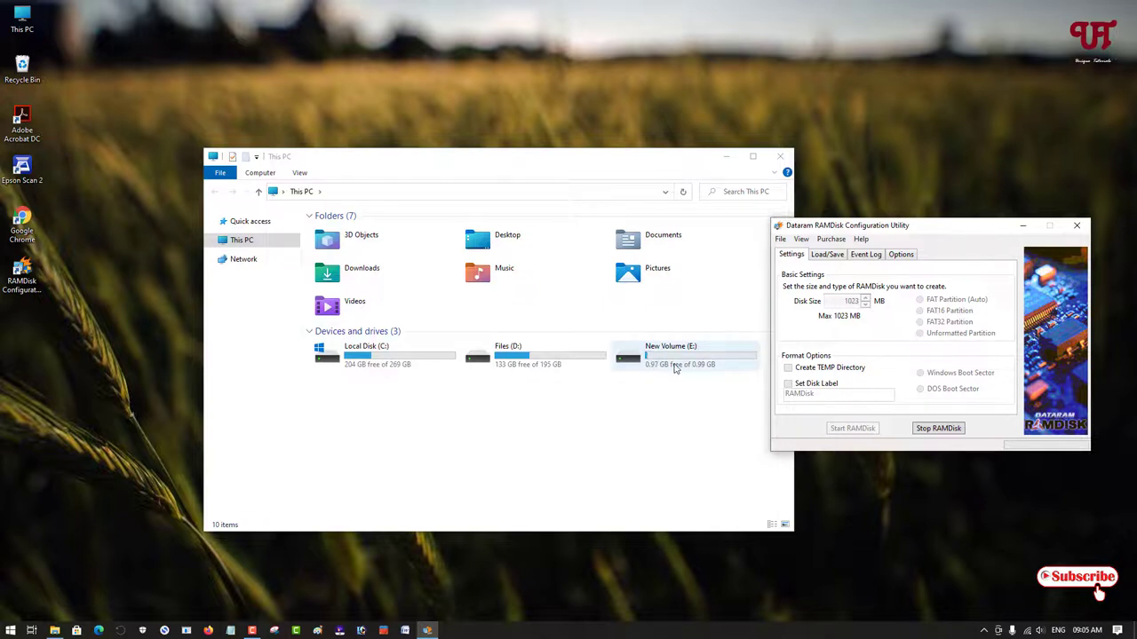
double_click(684, 355)
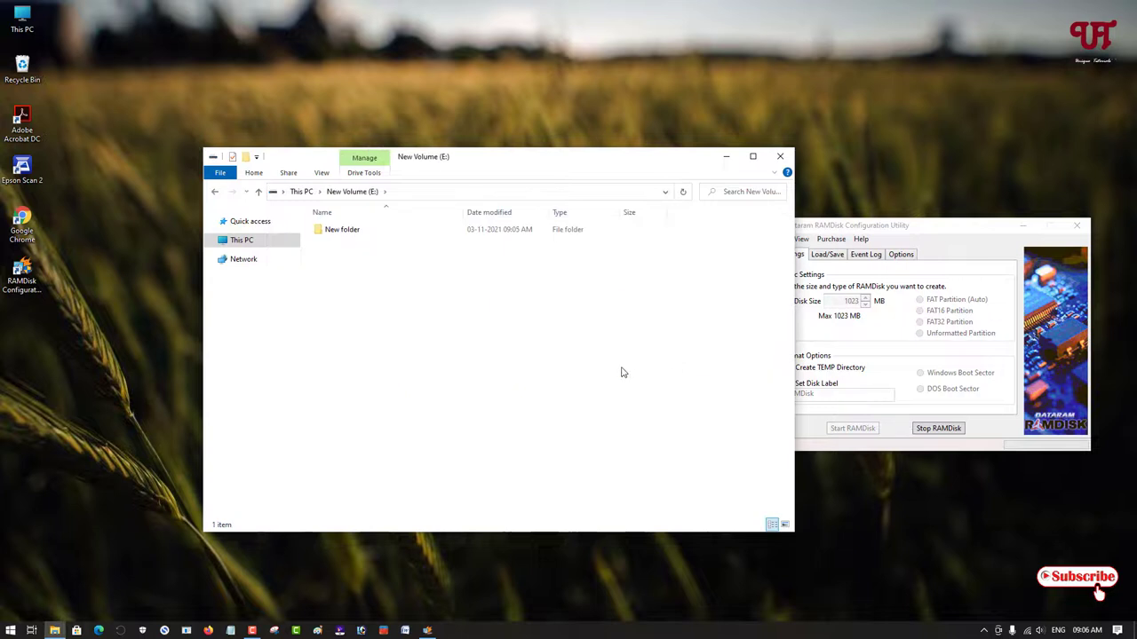
mouse_move(526, 177)
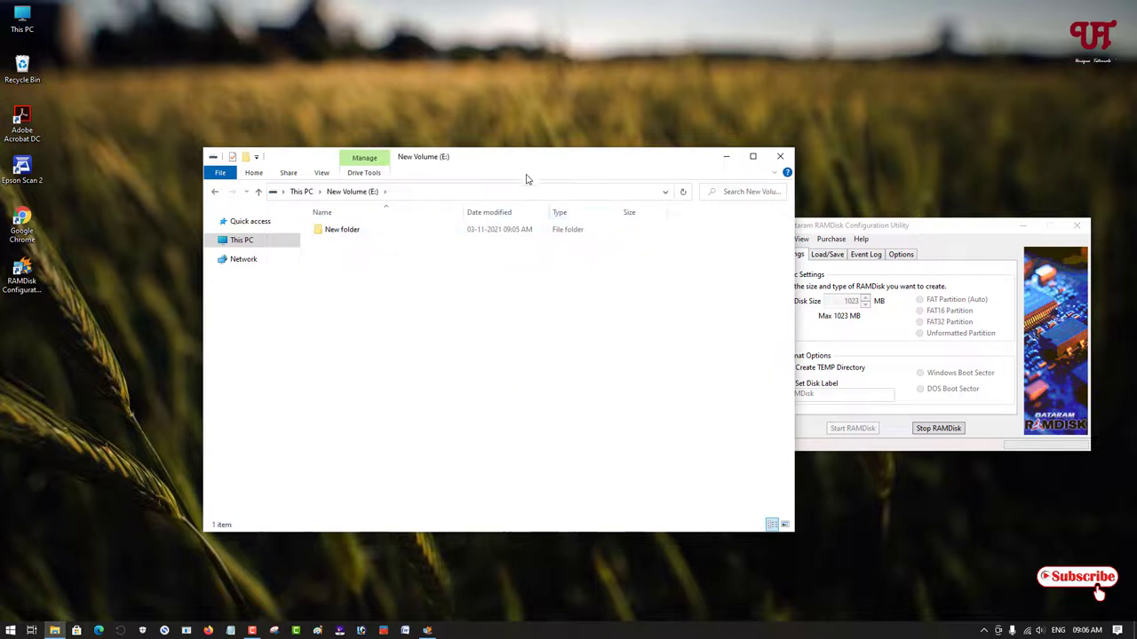
mouse_move(617, 284)
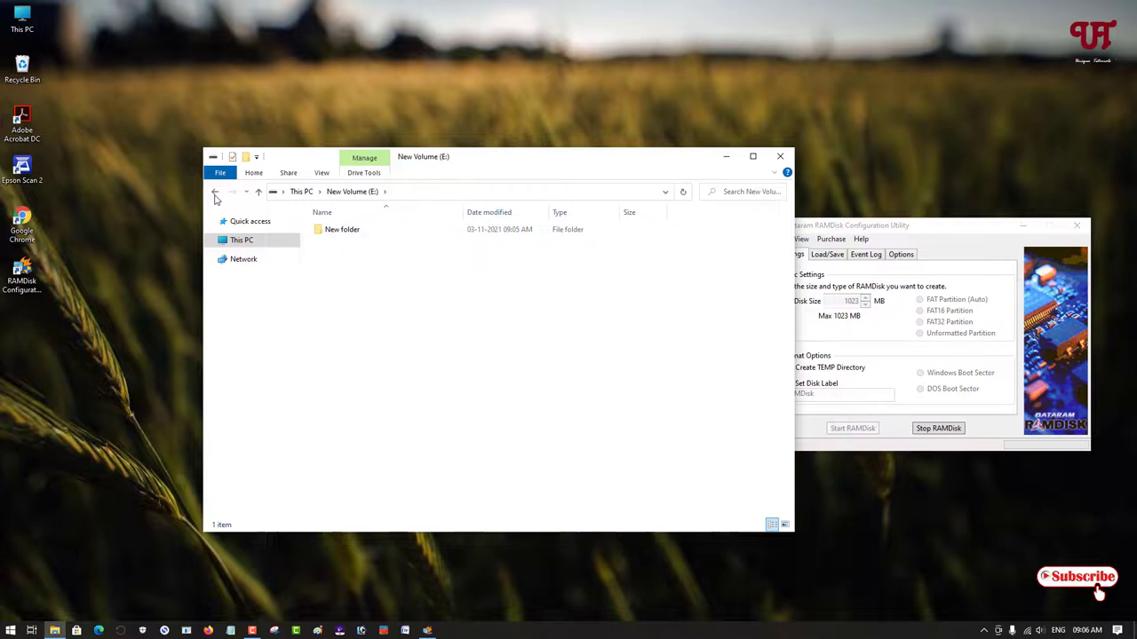
click(213, 192)
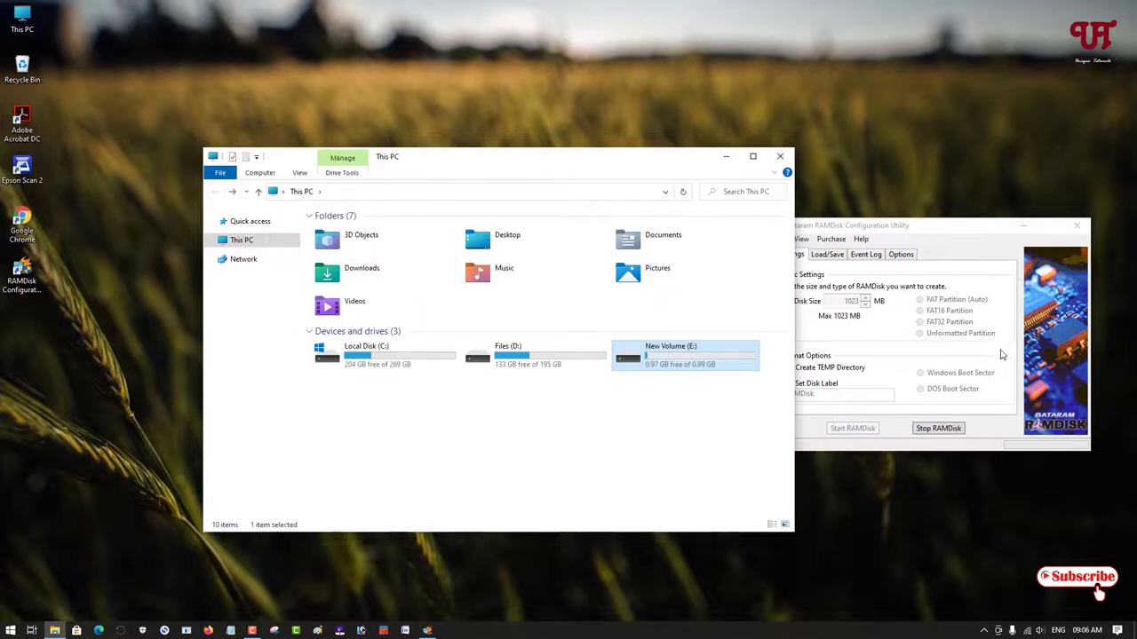
mouse_move(821, 183)
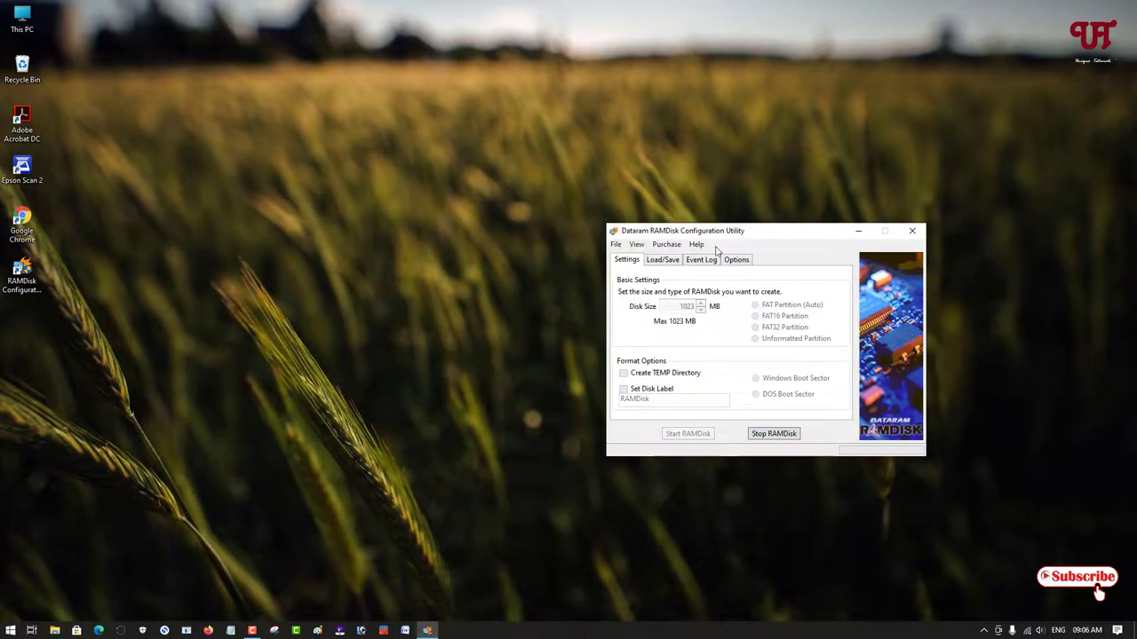
mouse_move(956, 258)
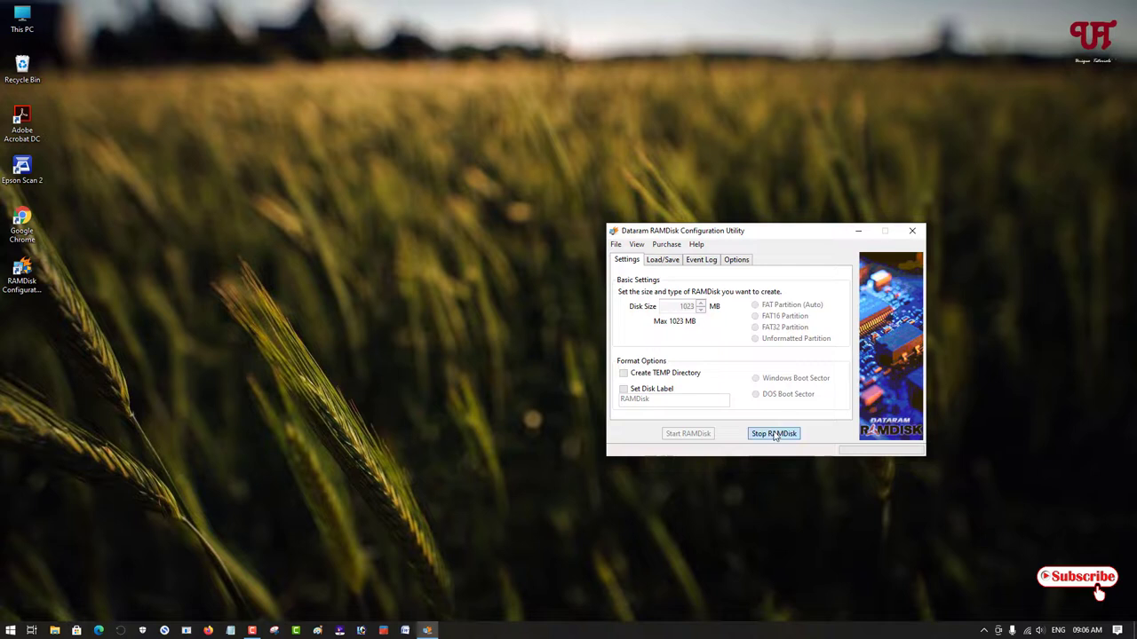
Stop the RAM disk until the driver reports stopped, then close the utility
click(773, 433)
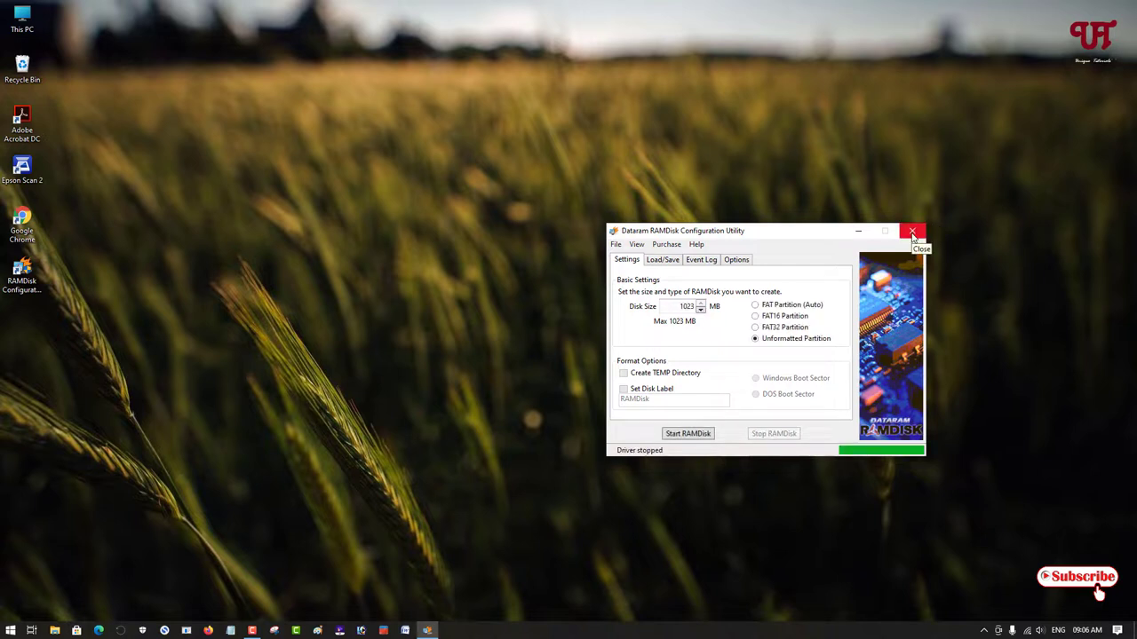
click(911, 230)
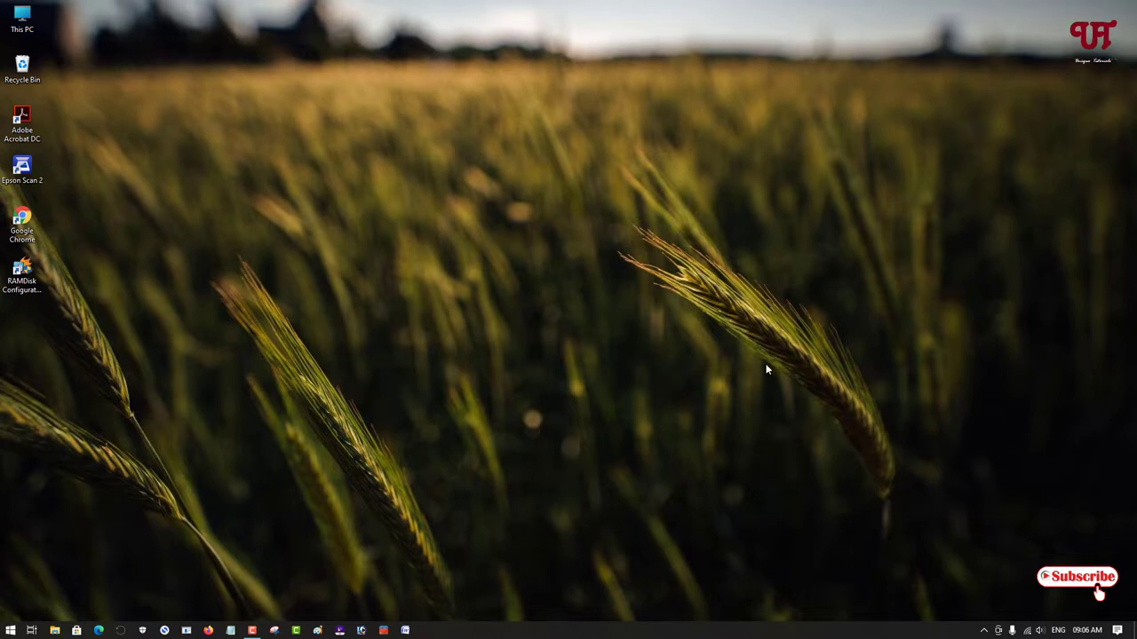
mouse_move(728, 385)
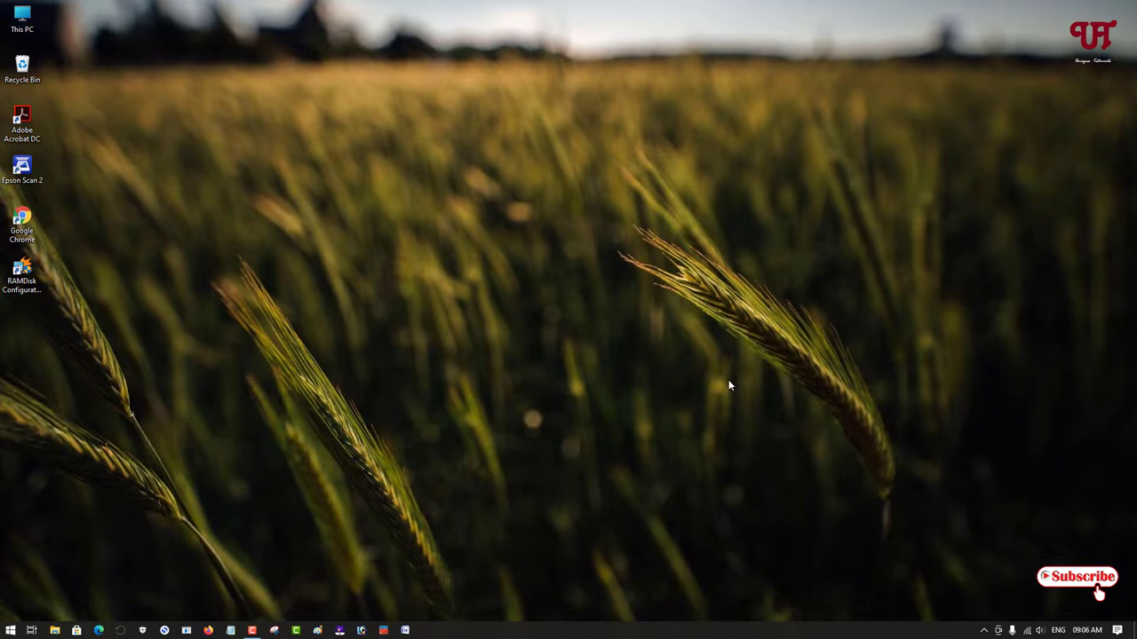